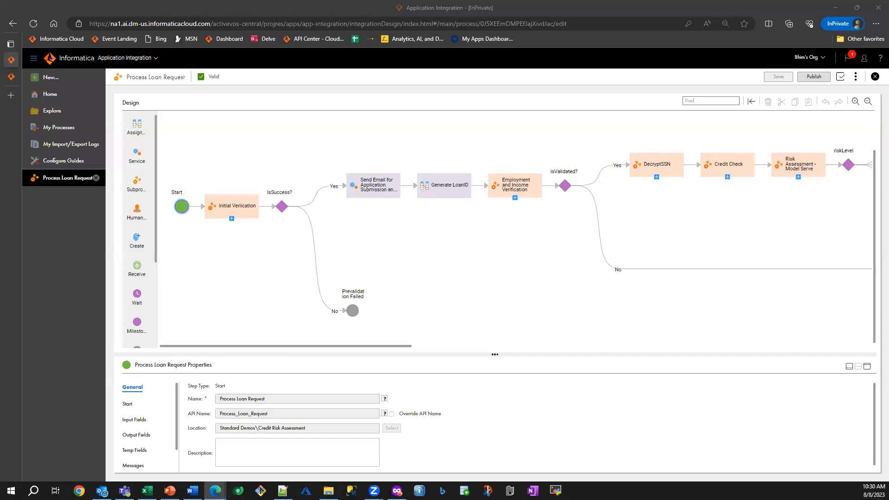
mouse_move(462, 199)
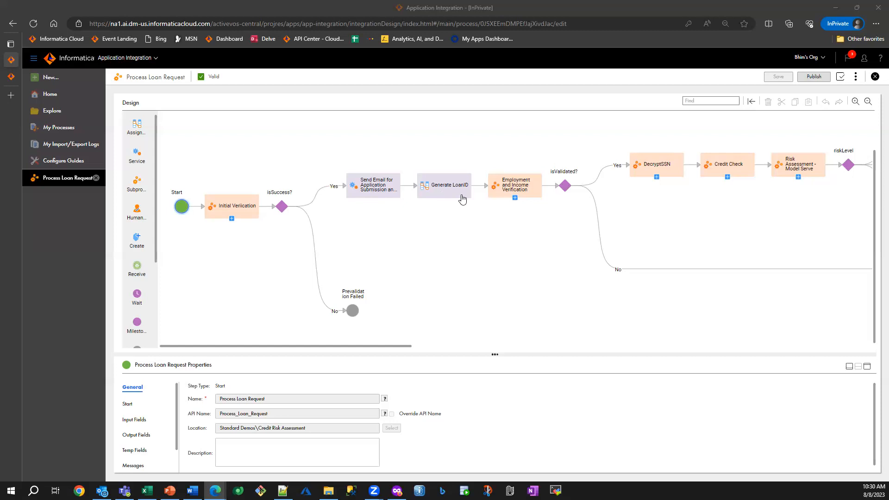
mouse_move(211, 177)
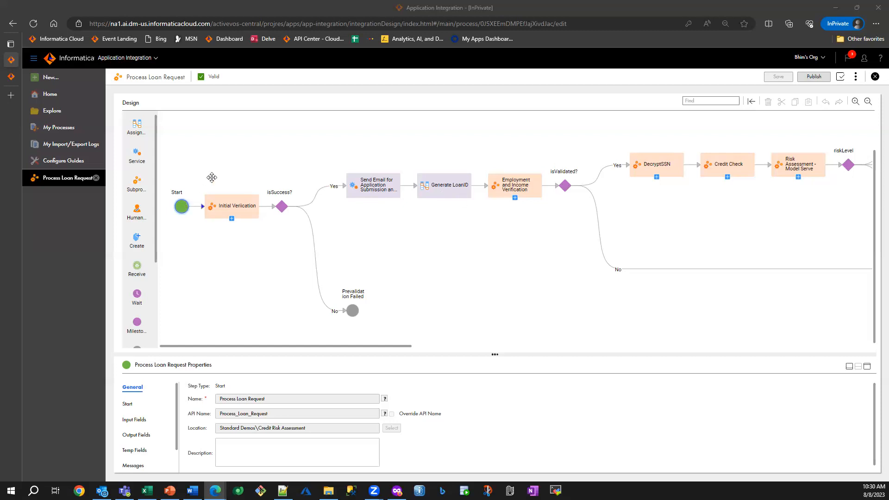
mouse_move(853, 82)
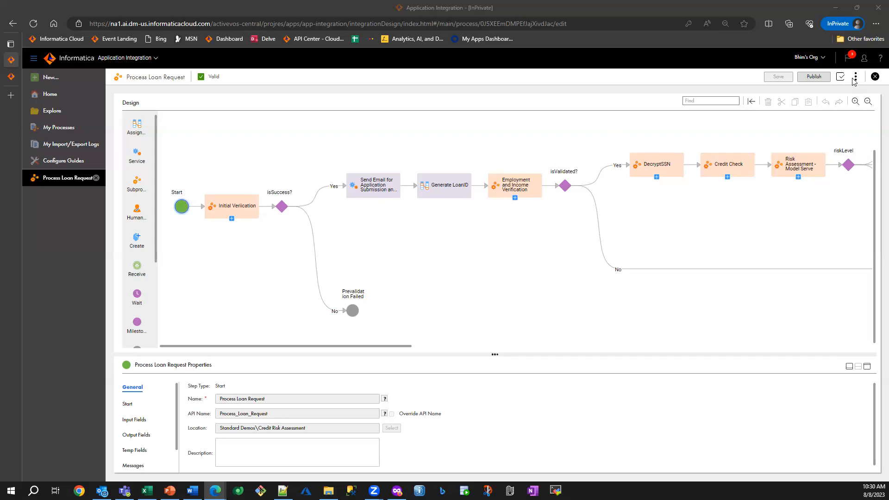
Step: View the loan process's publication details and endpoints, then close them
click(855, 77)
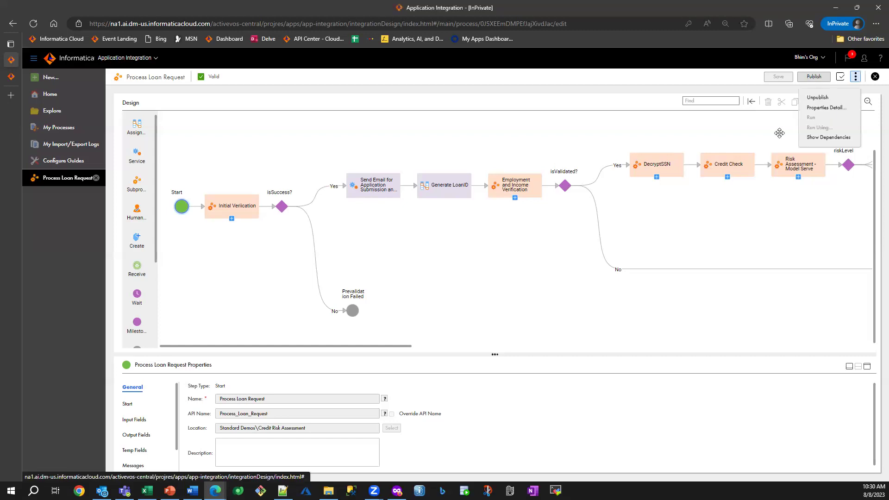
click(827, 107)
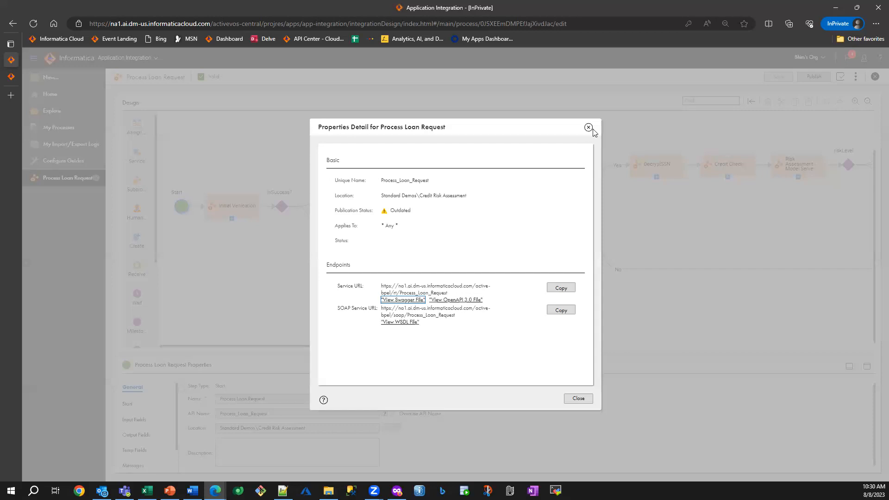
mouse_move(589, 127)
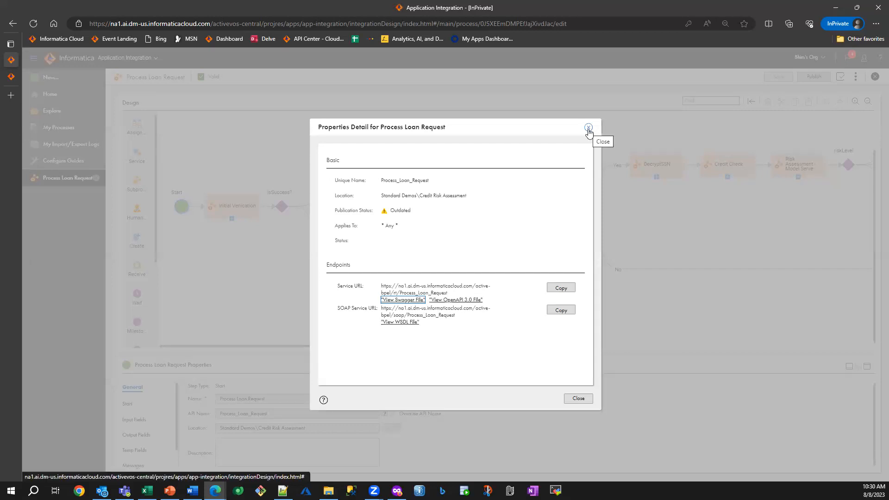
click(589, 127)
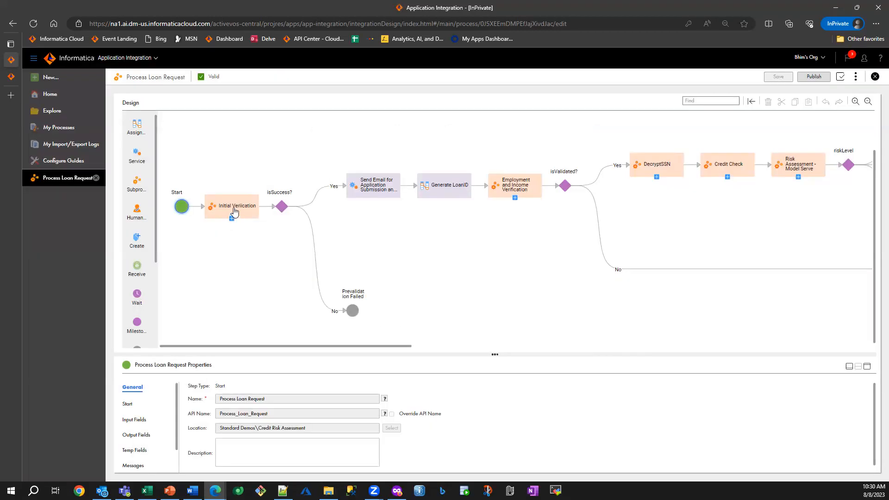
Step: Inspect the process steps: Initial Verification, submission email, Credit Check, Risk Assessment, Loan Approved email, ESignature document
click(233, 206)
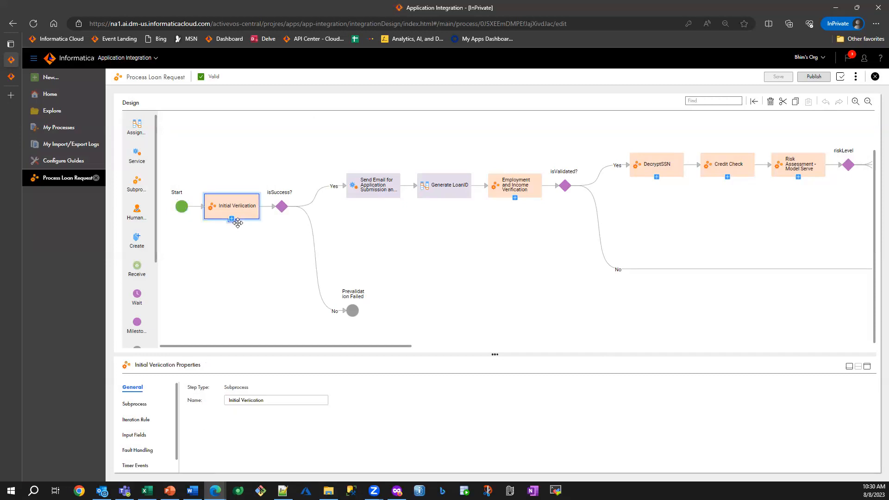
mouse_move(411, 173)
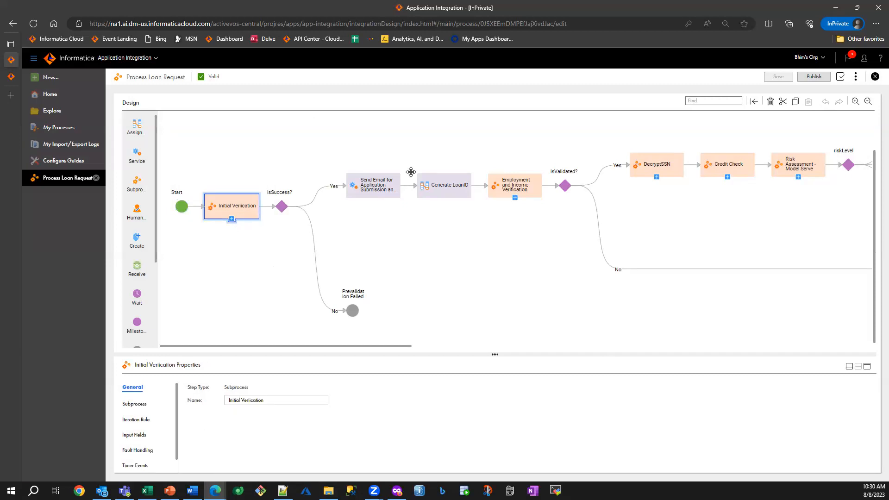
mouse_move(456, 286)
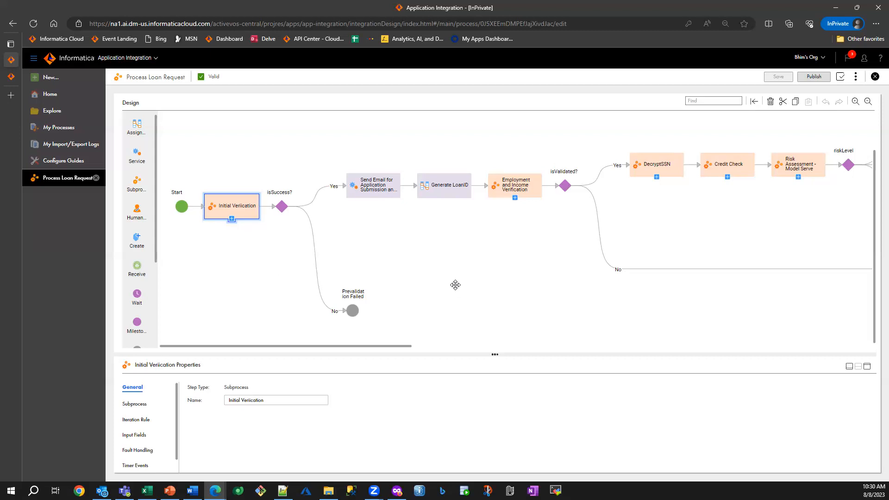
click(373, 185)
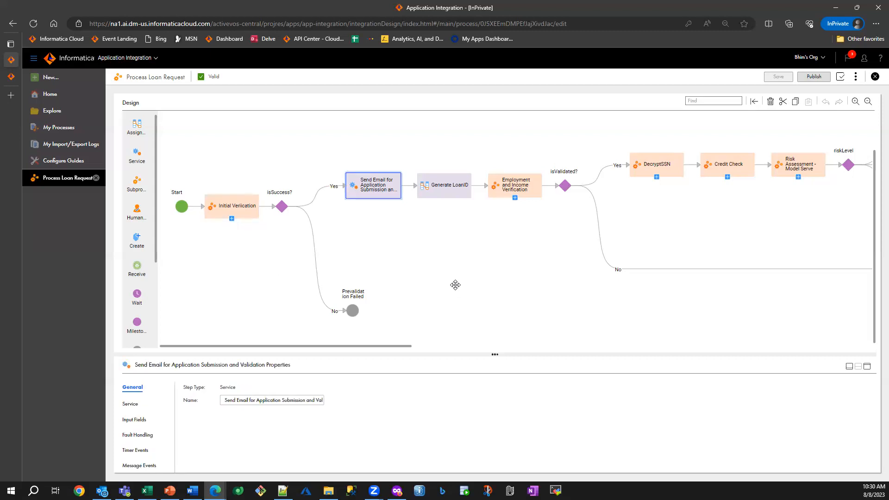
click(514, 185)
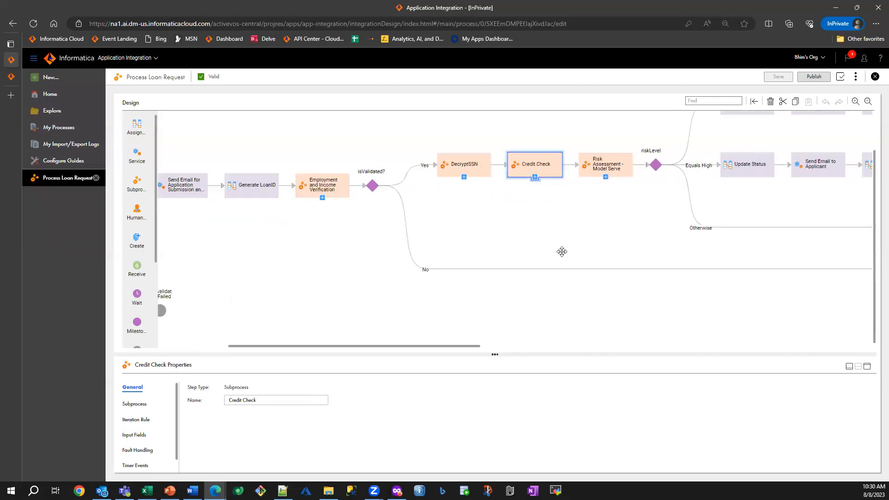
mouse_move(593, 142)
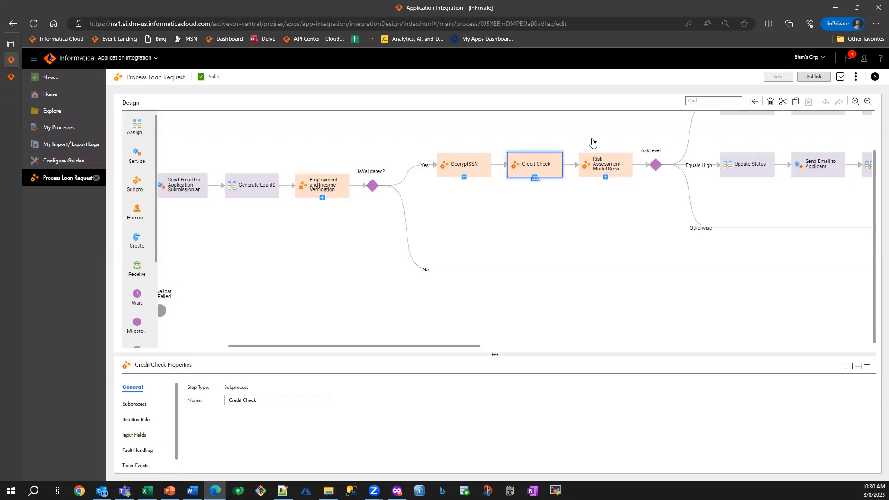
click(605, 165)
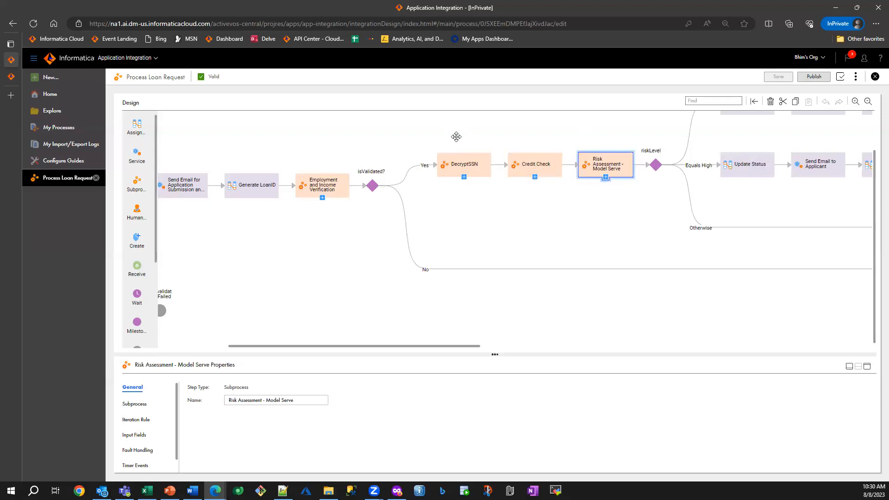
scroll(right, 3)
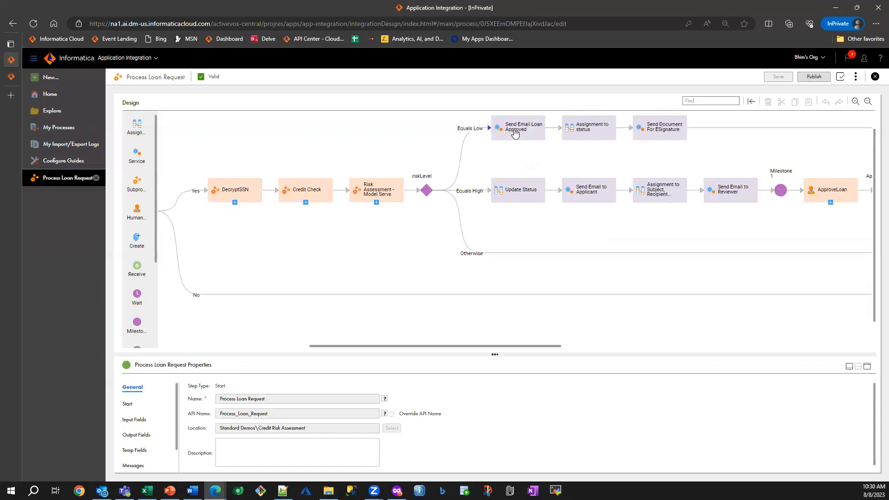
click(517, 127)
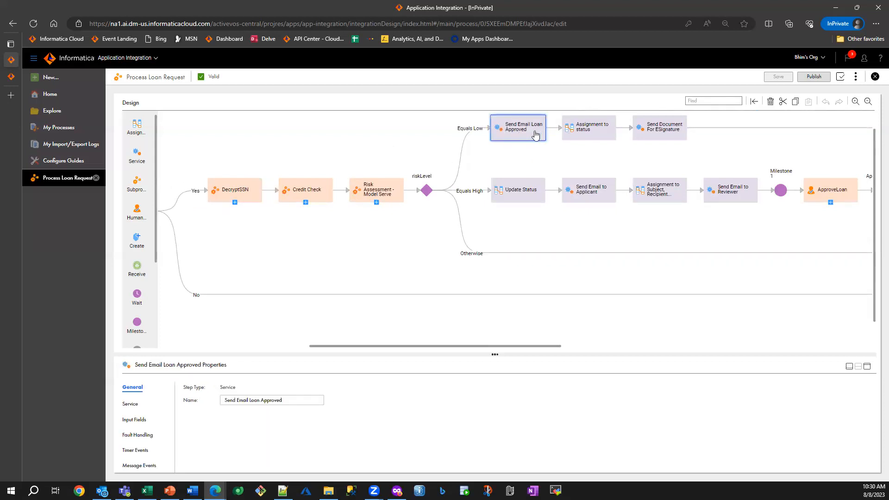
mouse_move(533, 135)
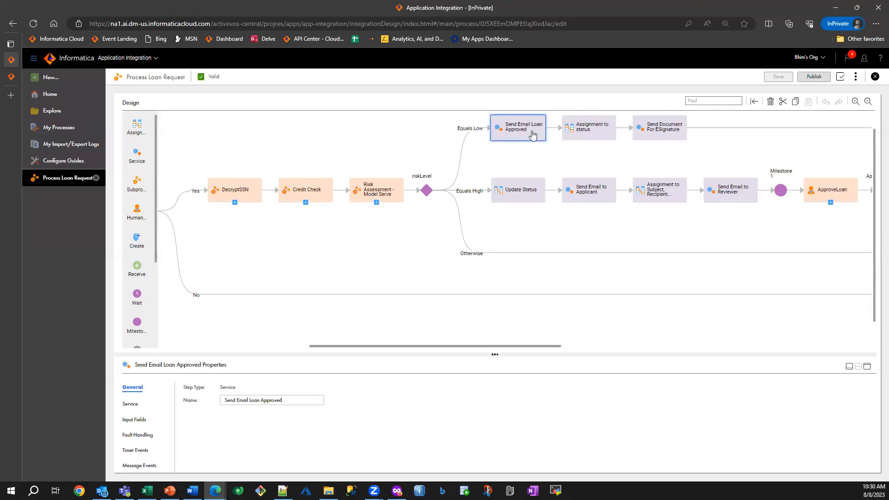
mouse_move(671, 129)
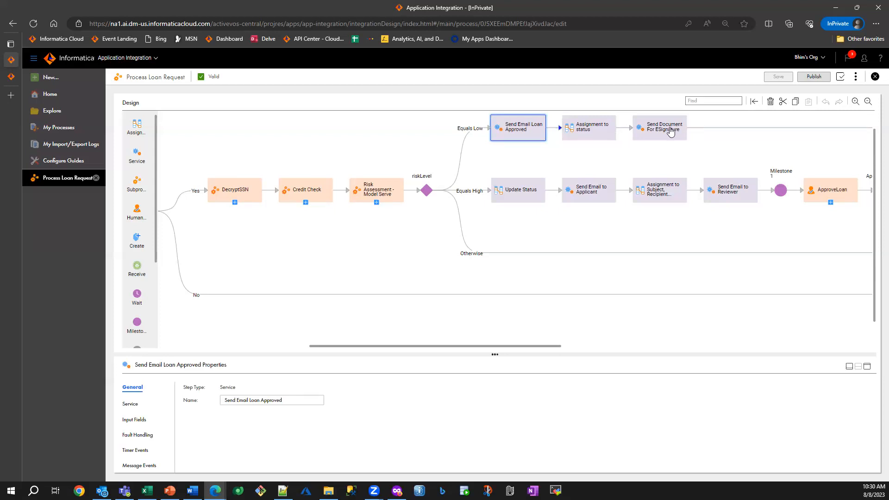
click(660, 127)
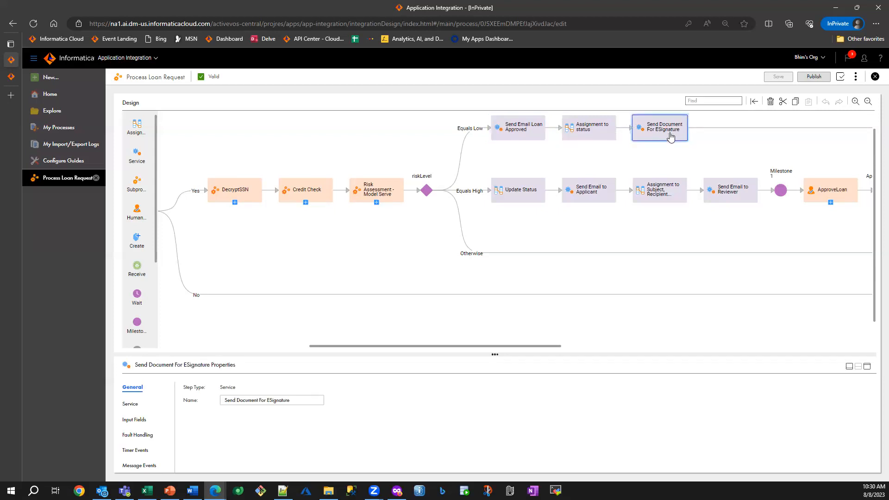
mouse_move(427, 181)
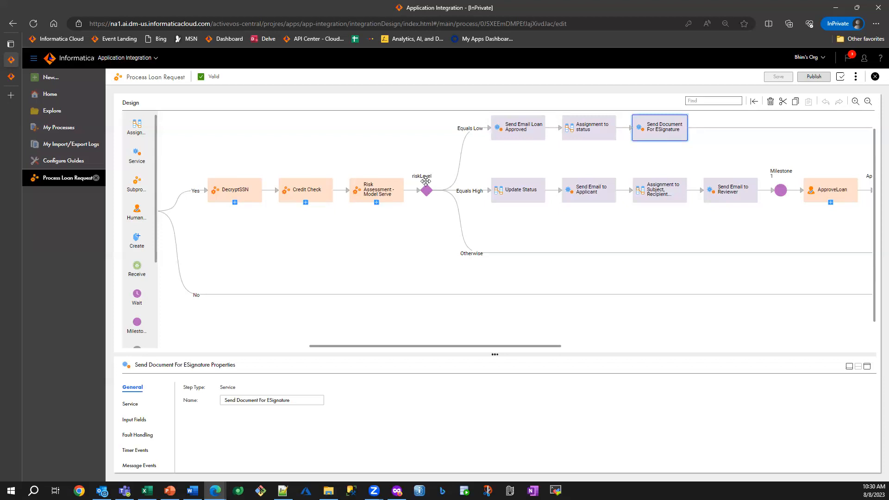
mouse_move(520, 193)
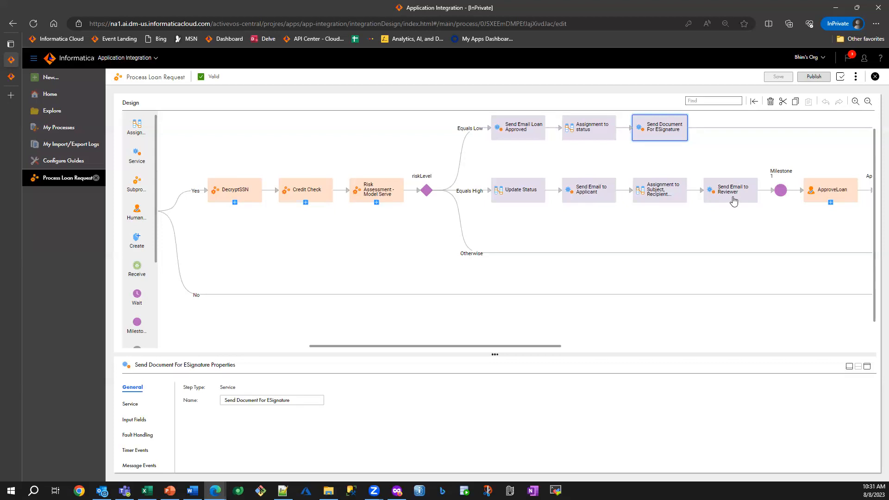
mouse_move(726, 204)
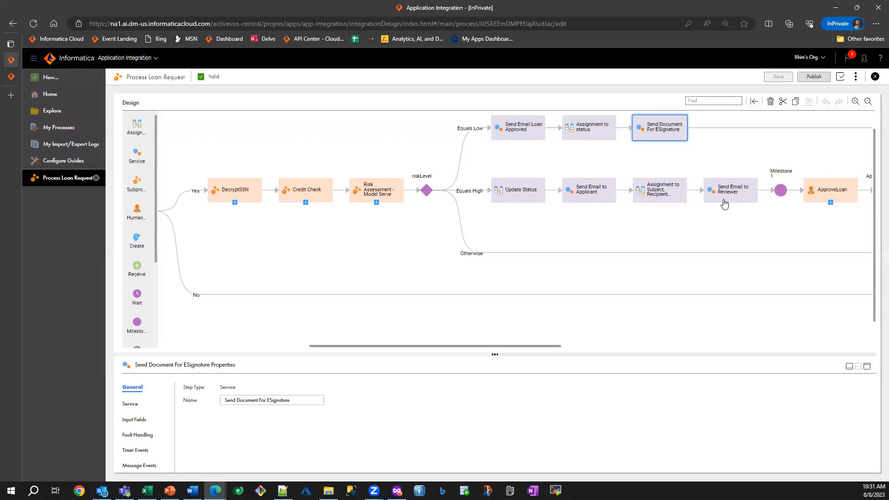
scroll(right, 3)
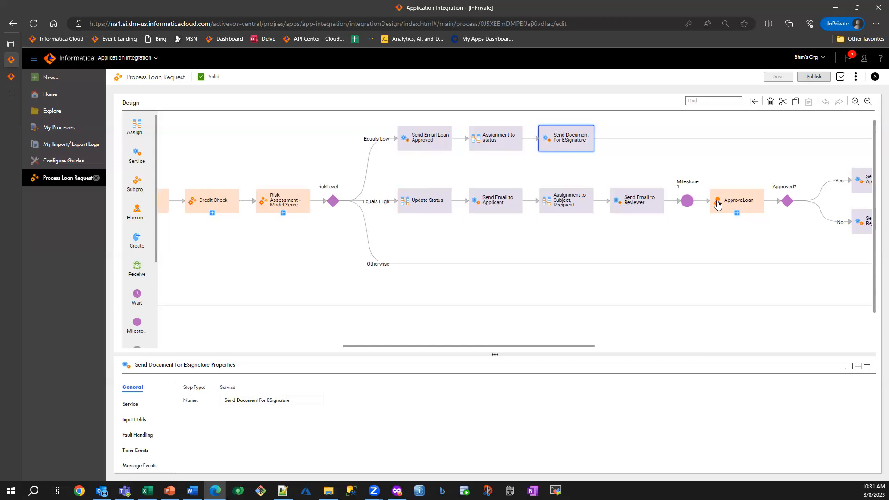
mouse_move(730, 171)
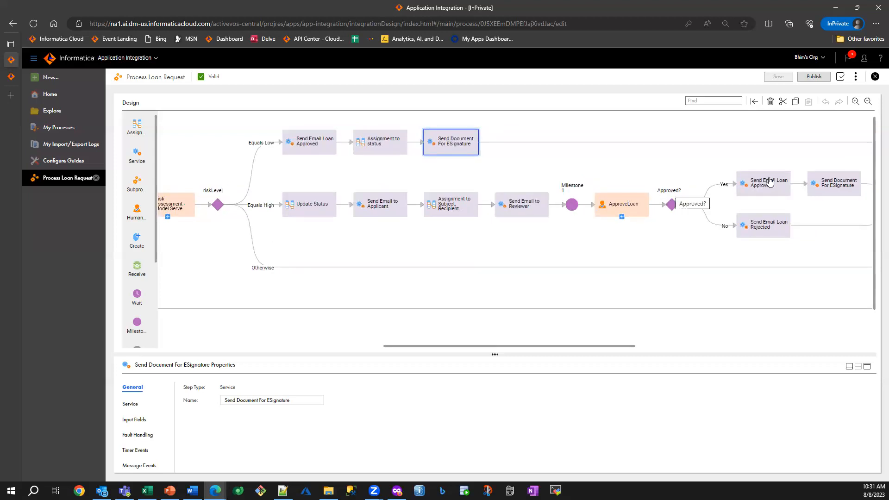
mouse_move(768, 182)
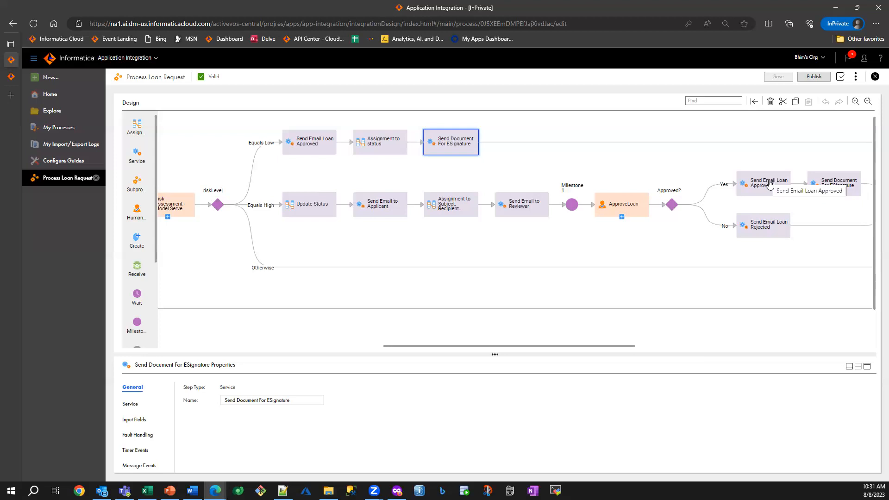
mouse_move(825, 189)
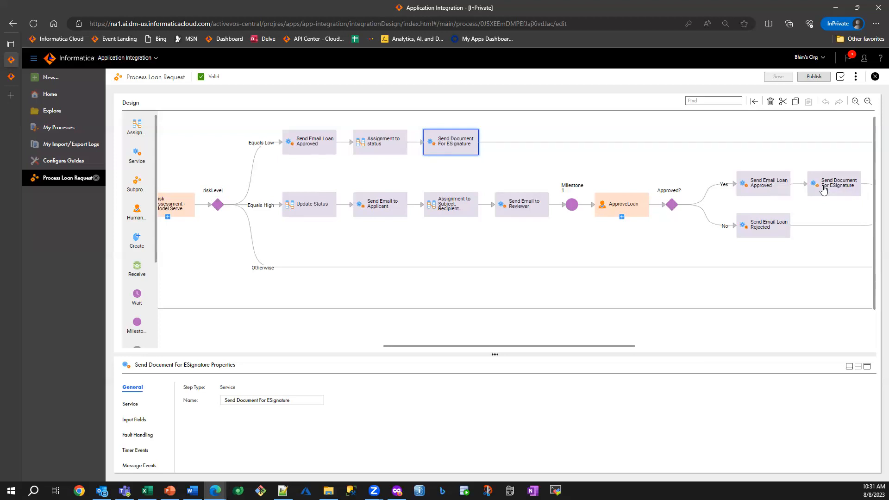
mouse_move(840, 184)
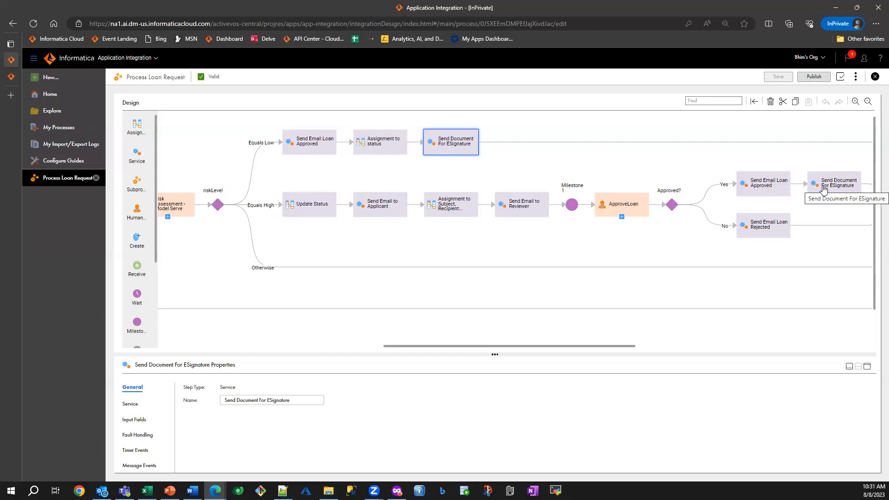
mouse_move(764, 228)
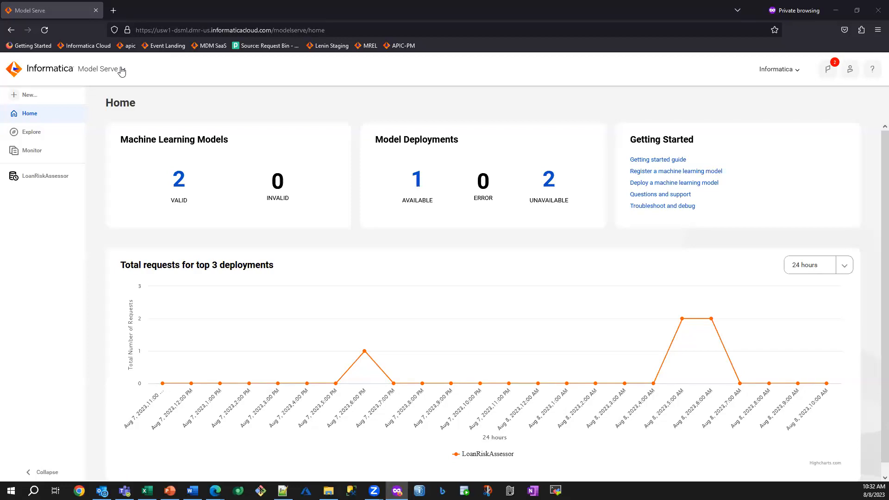
mouse_move(179, 185)
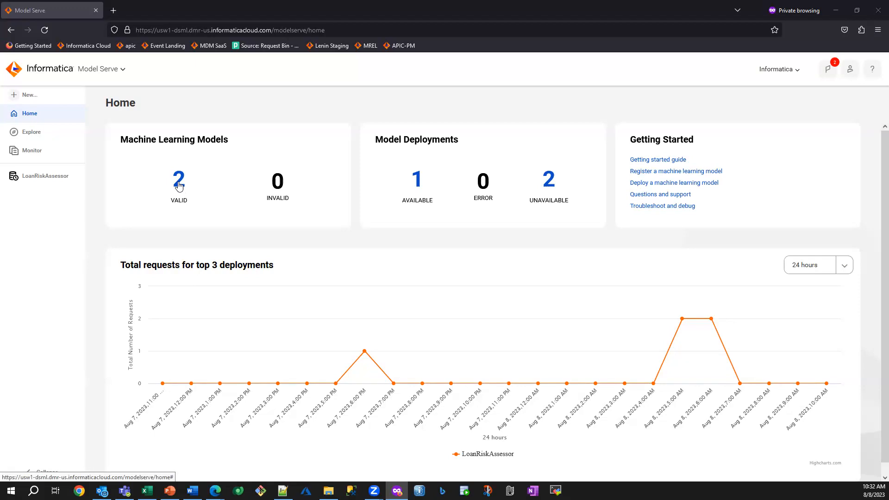
mouse_move(418, 196)
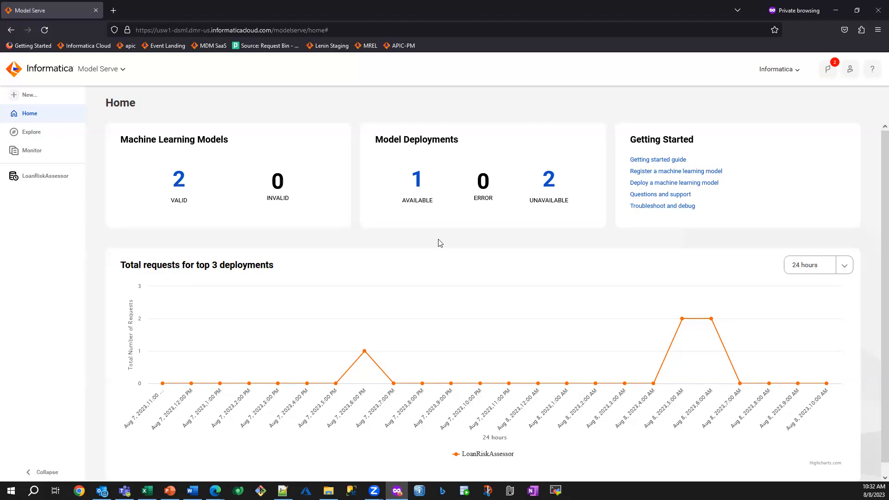
Step: In Model Serve, open the LoanRiskAssessor deployment from the Monitor deployments list
click(29, 150)
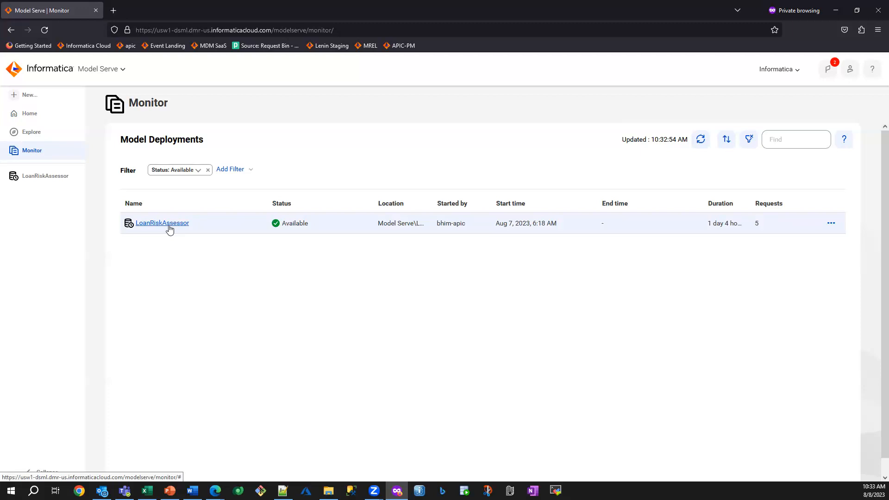
mouse_move(209, 236)
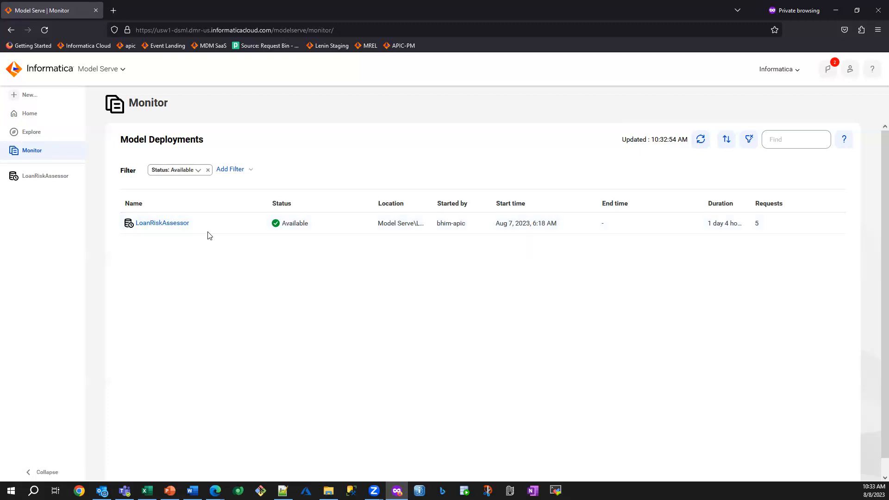
click(163, 222)
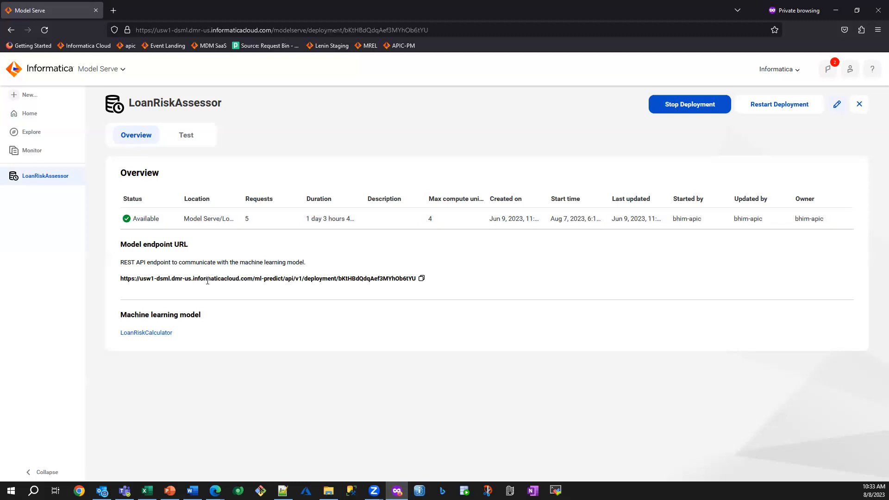
mouse_move(31, 150)
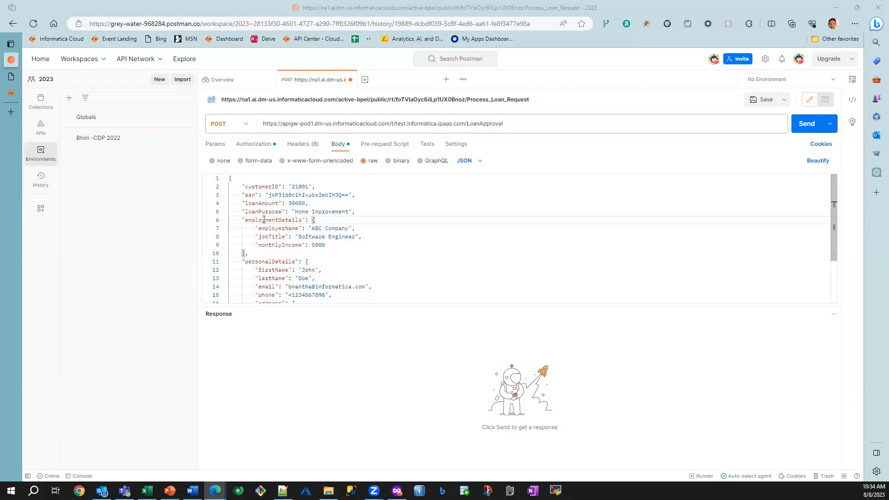
Step: Review the LoanApproval JSON body and send the POST request
double_click(274, 221)
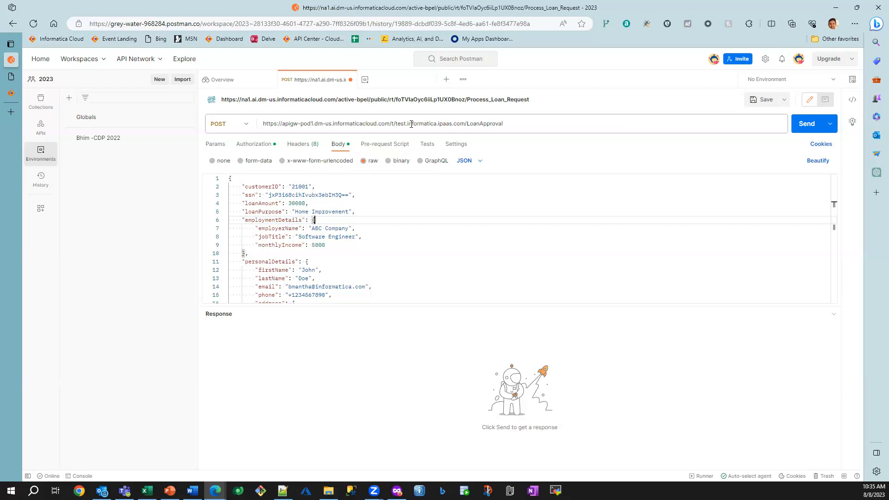
mouse_move(797, 132)
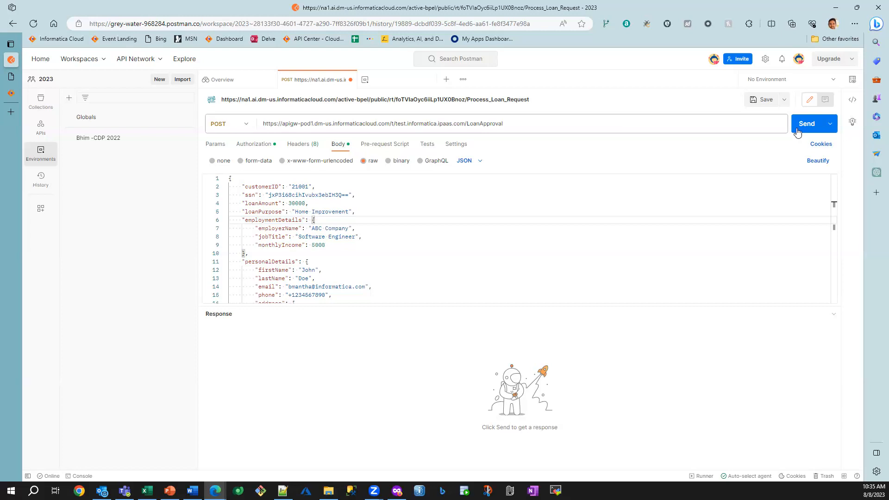
click(807, 123)
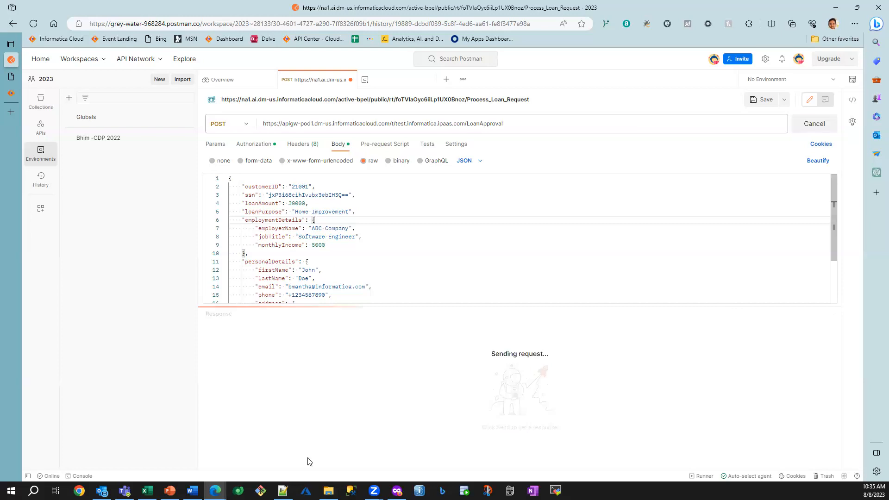
mouse_move(214, 491)
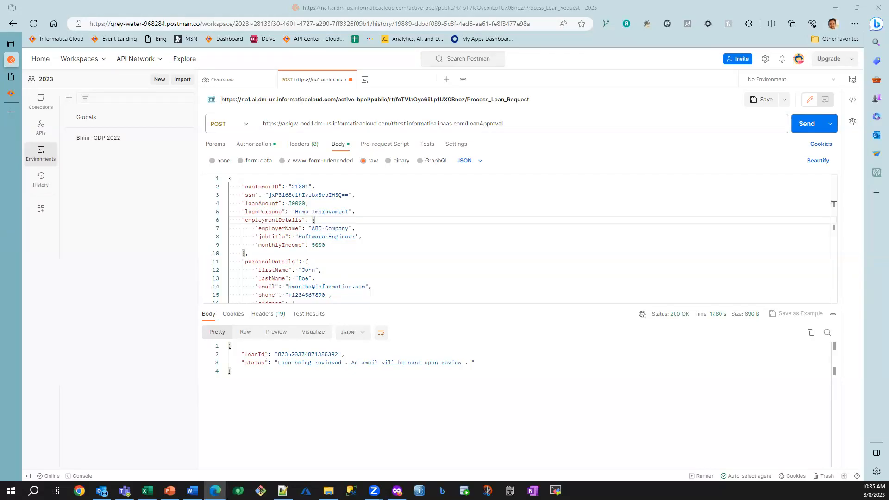
Step: Select the loanId value returned in the 200 OK response body
double_click(307, 354)
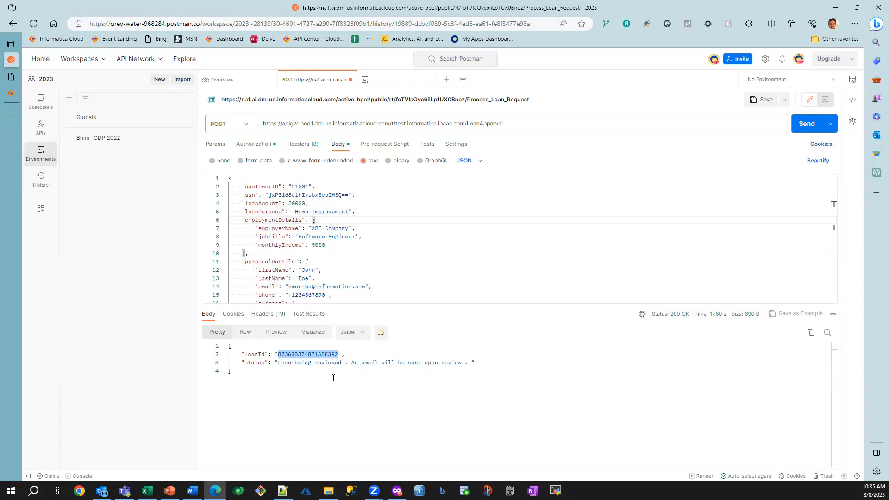
mouse_move(395, 372)
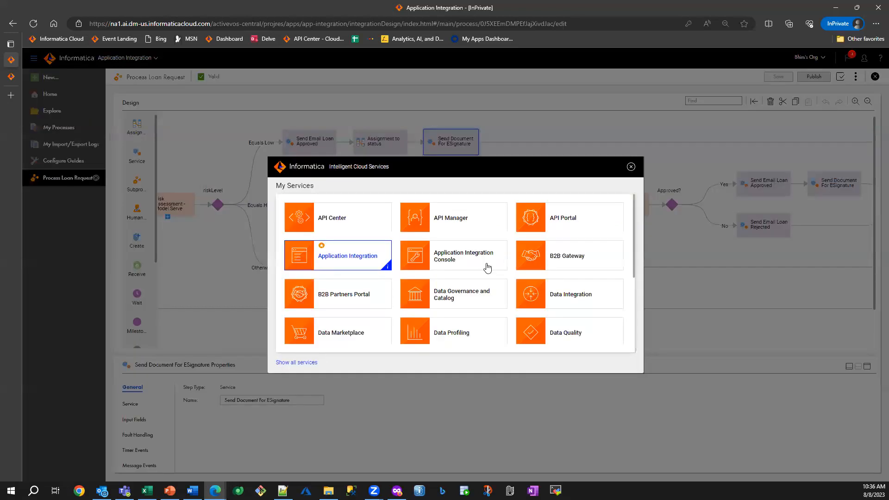
mouse_move(144, 119)
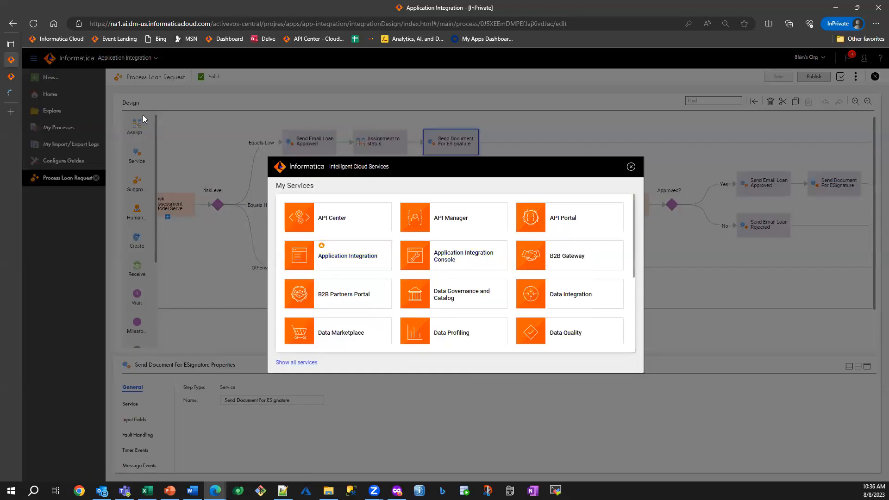
Step: Switch to Application Integration Console and open the running Processing Loan Request From John Doe instance
click(453, 256)
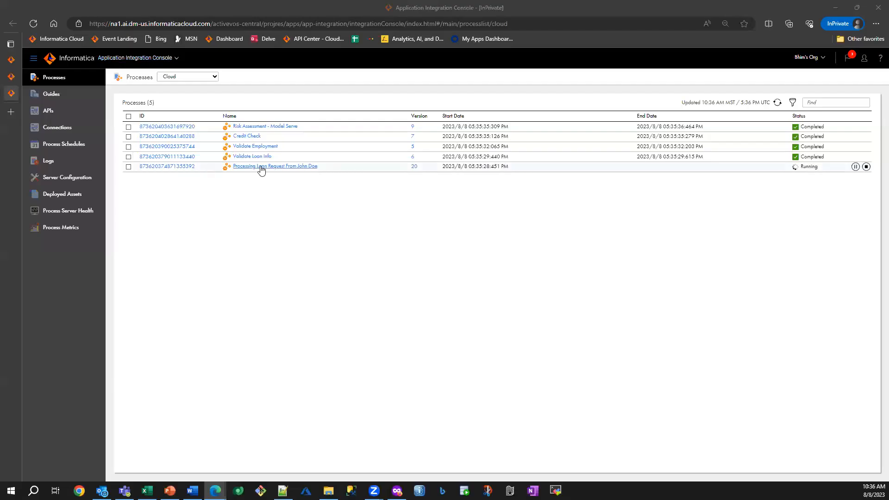
mouse_move(300, 174)
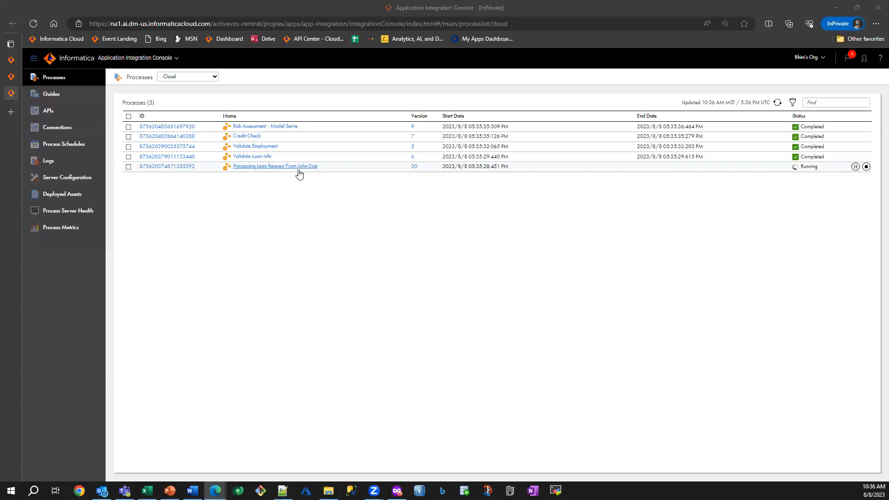
mouse_move(181, 163)
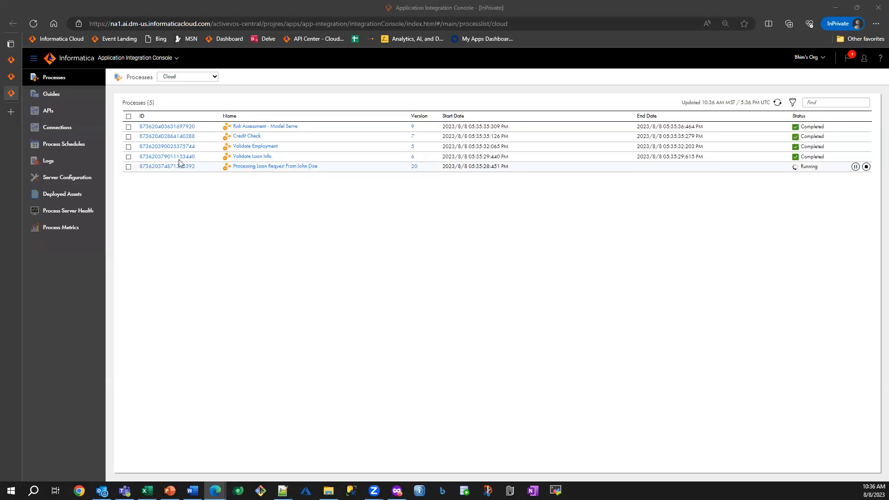
mouse_move(176, 157)
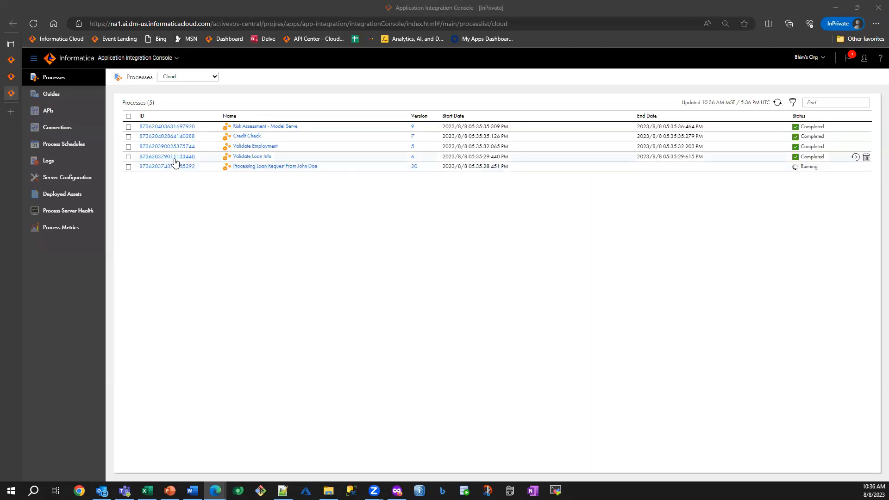
mouse_move(242, 164)
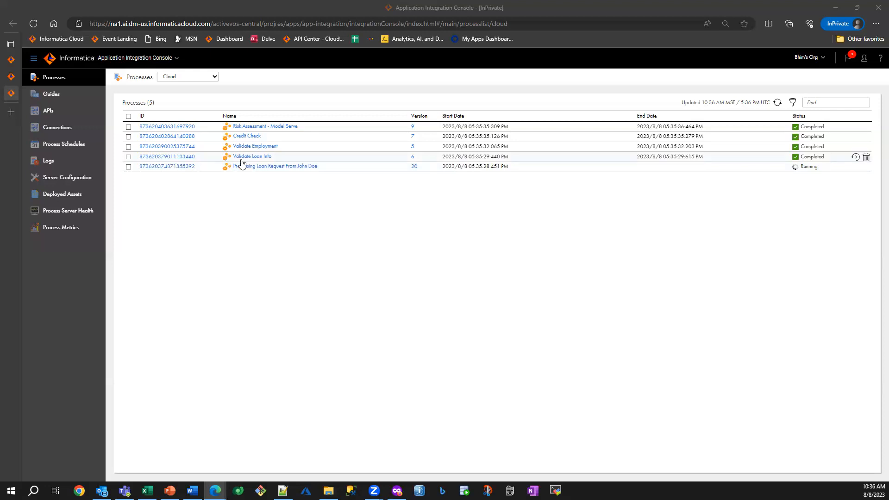
mouse_move(251, 156)
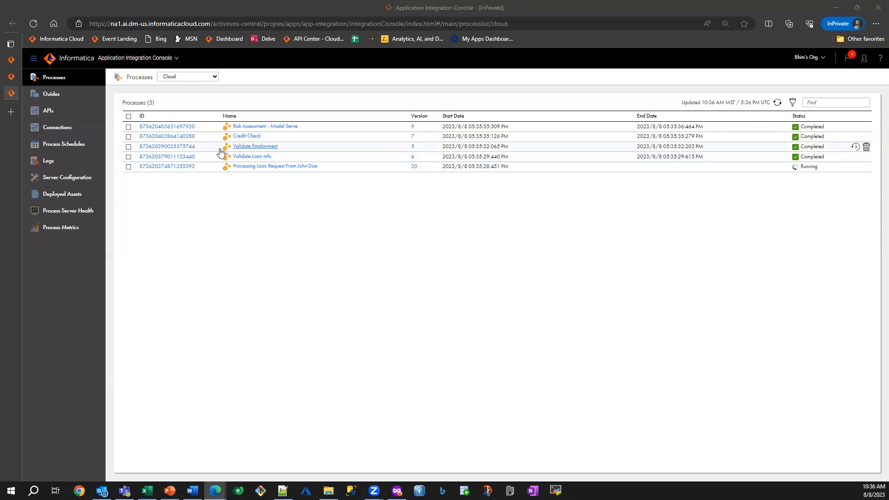
mouse_move(182, 132)
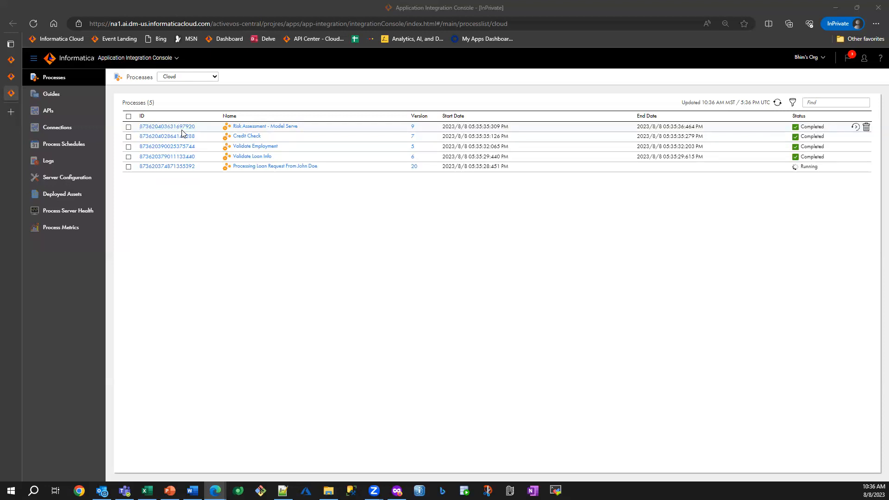
mouse_move(202, 195)
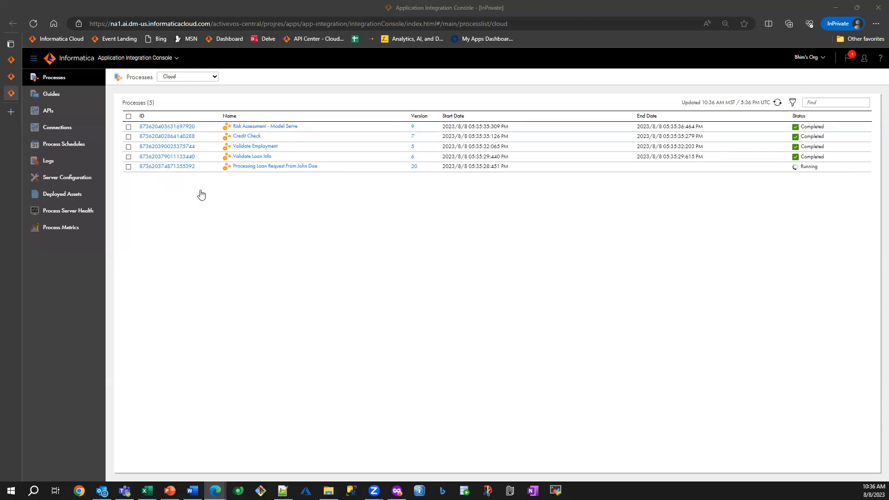
click(275, 166)
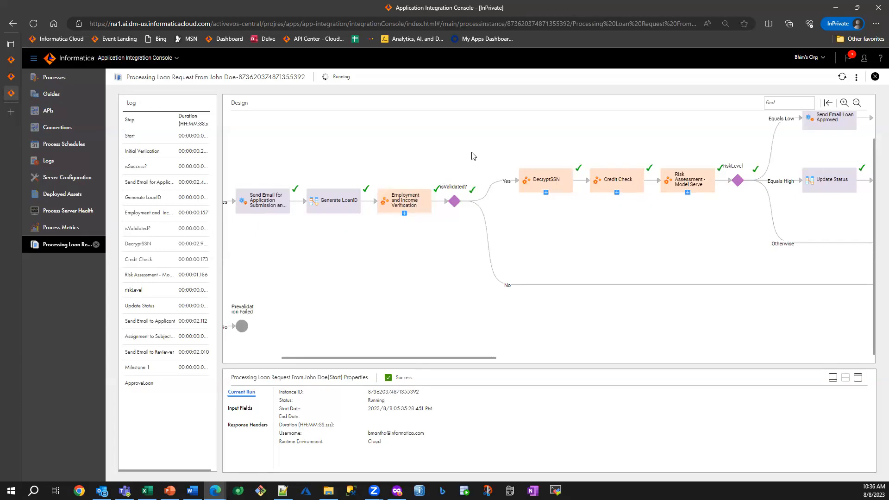
mouse_move(457, 192)
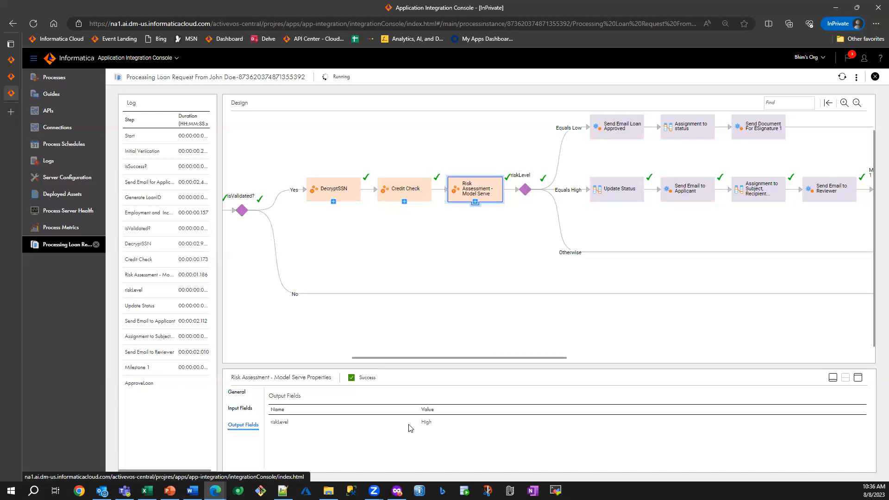
mouse_move(651, 217)
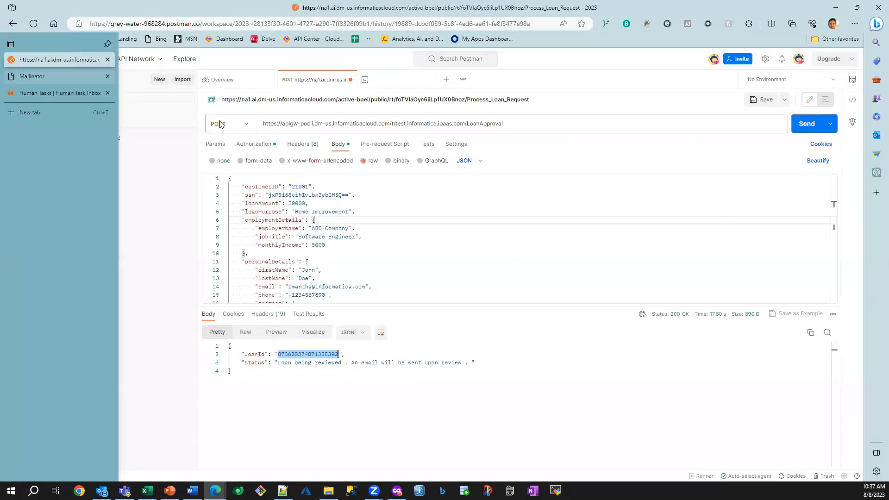
Step: In Mailinator, open 'A loan is ready for your review' and follow its Review Loan link
click(57, 76)
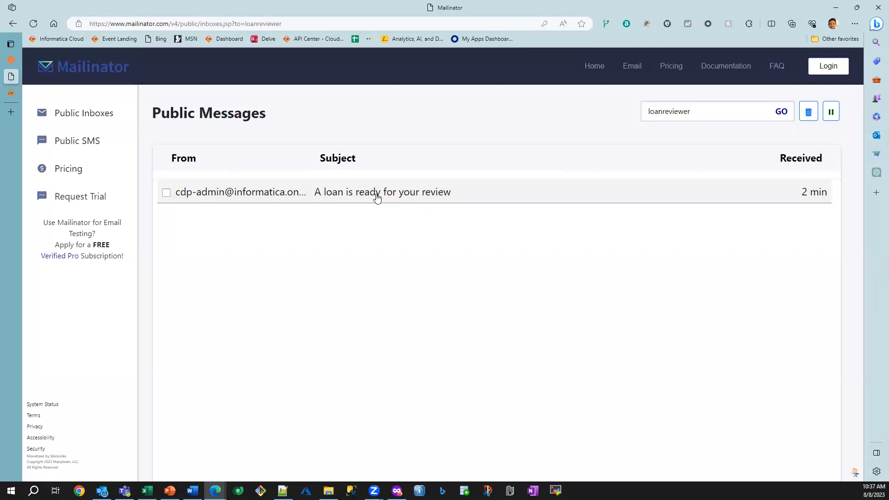
click(383, 191)
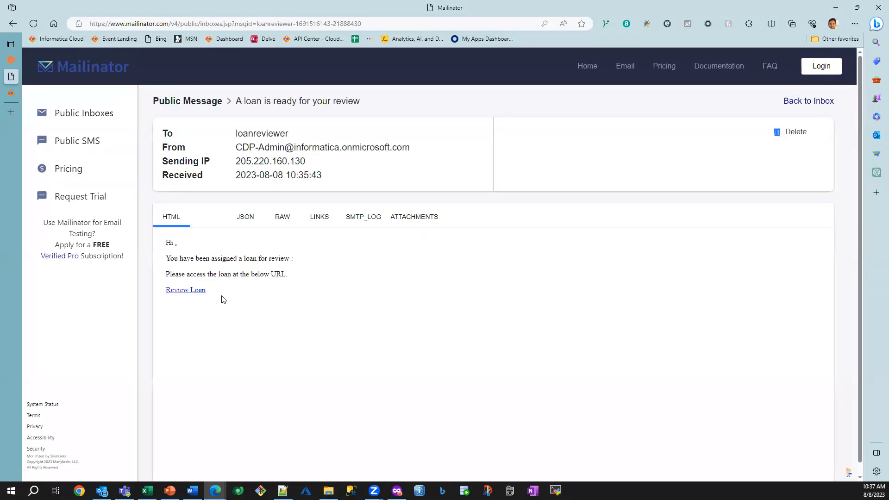
click(185, 290)
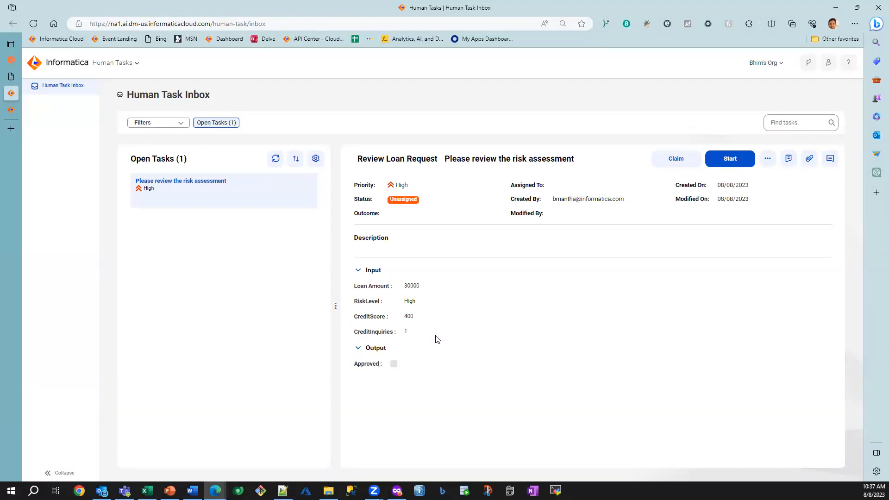
mouse_move(434, 260)
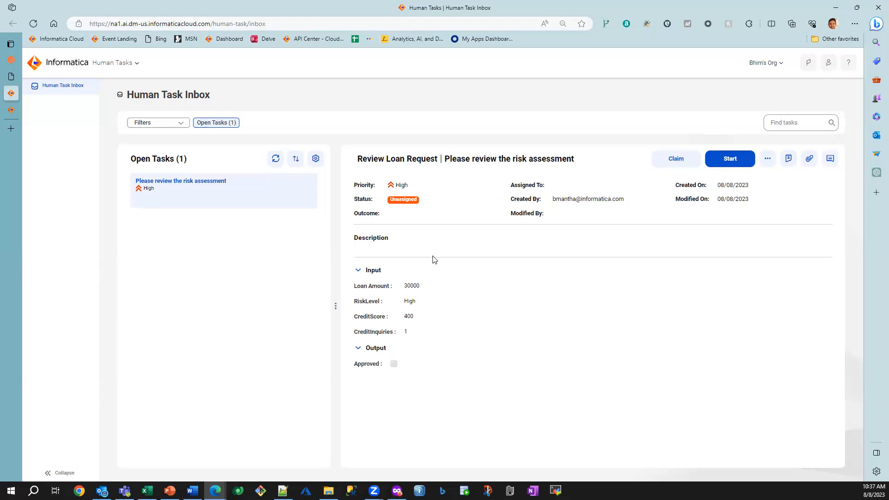
mouse_move(415, 294)
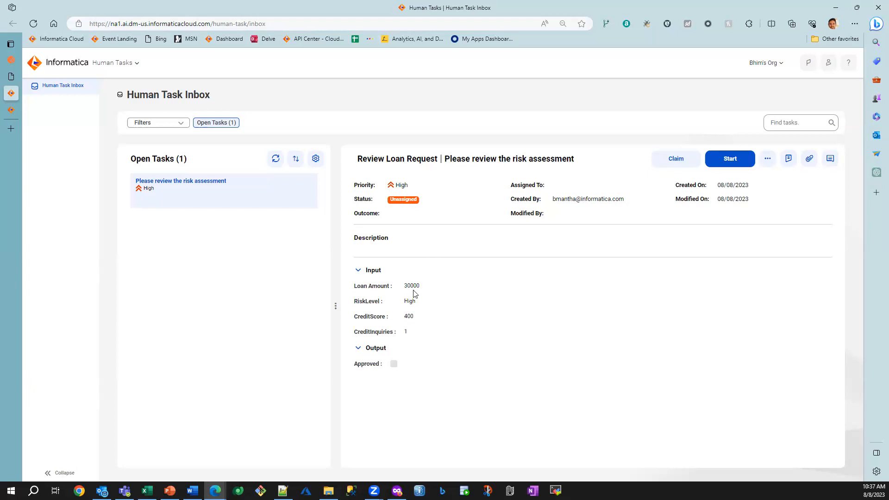
Step: Note the 30000 loan amount, then claim and start the Review Loan Request task
double_click(411, 286)
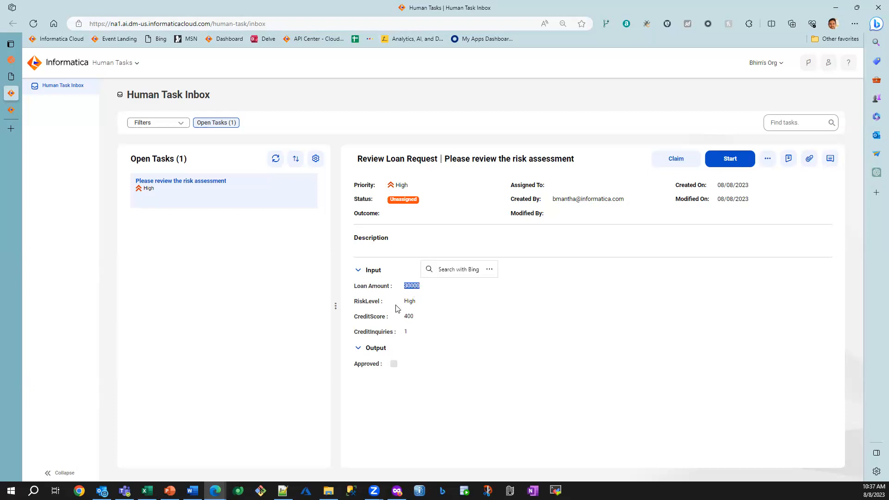
mouse_move(413, 304)
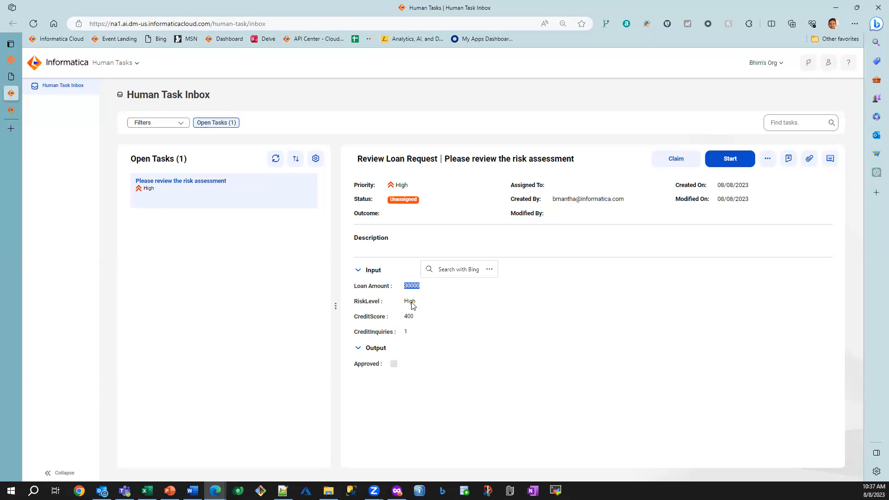
mouse_move(410, 322)
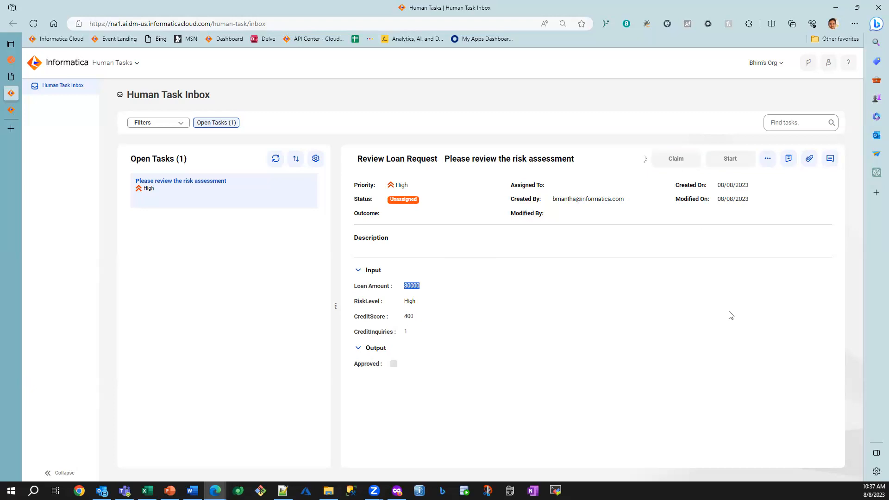
click(676, 159)
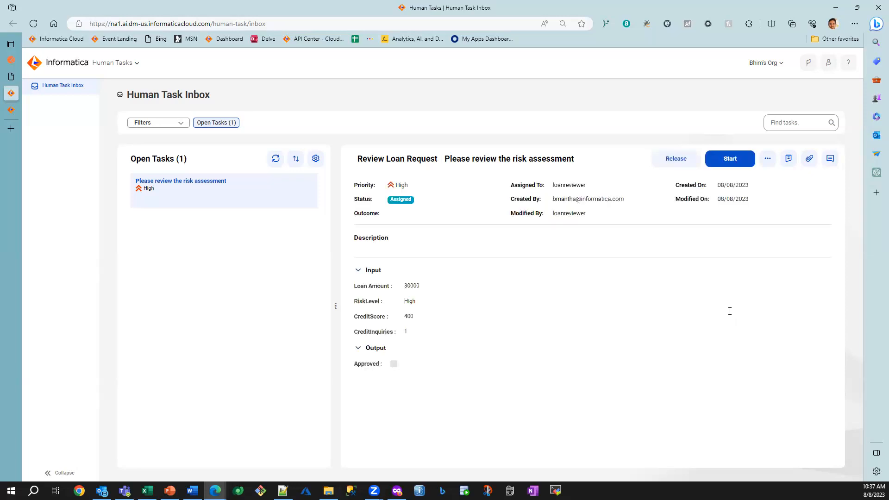
click(730, 158)
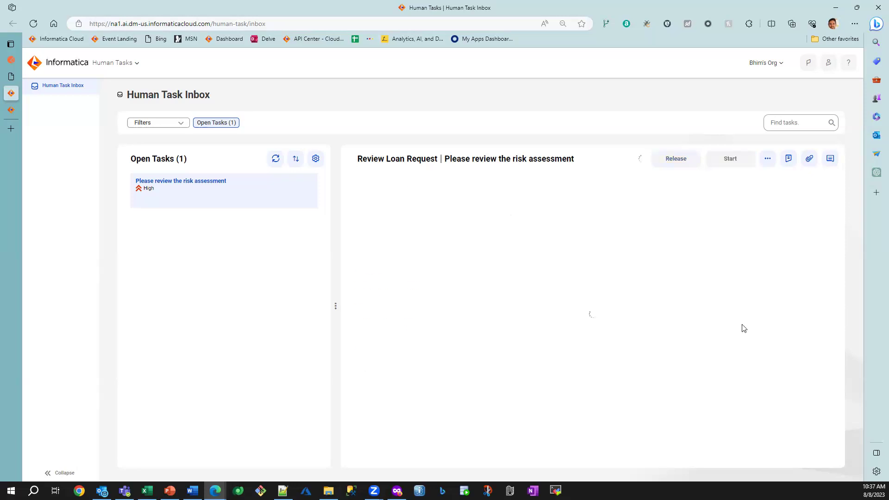
click(730, 159)
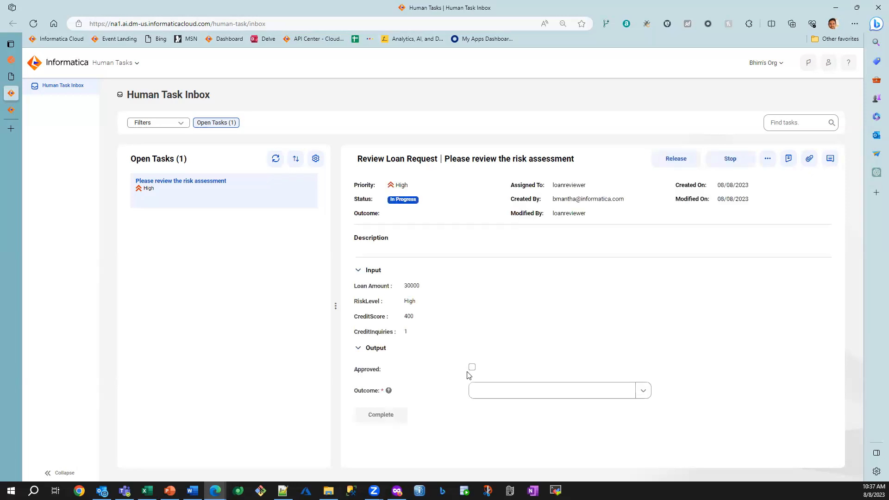
Step: Complete the task with Approved ticked and Outcome Approved, then return to the running process
click(471, 367)
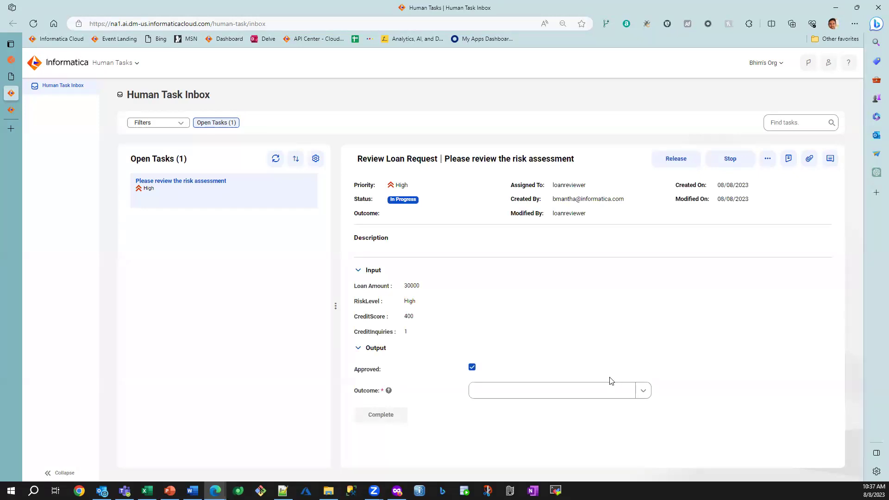
click(642, 390)
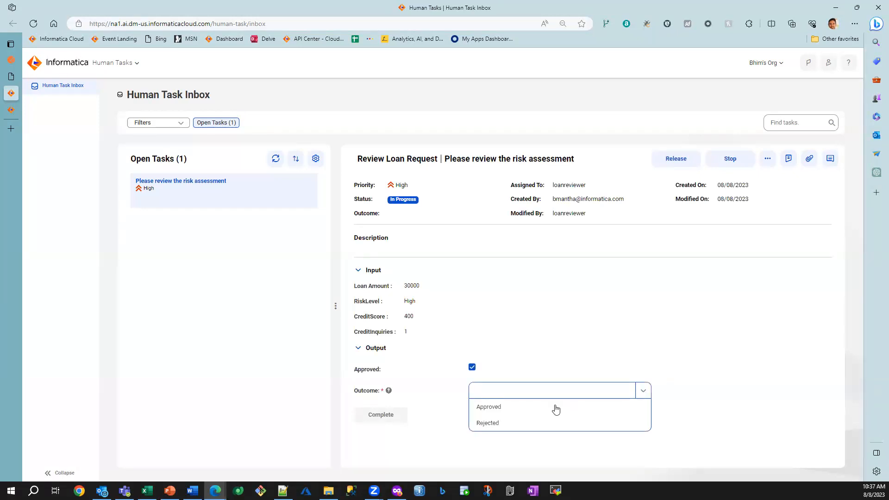
click(488, 407)
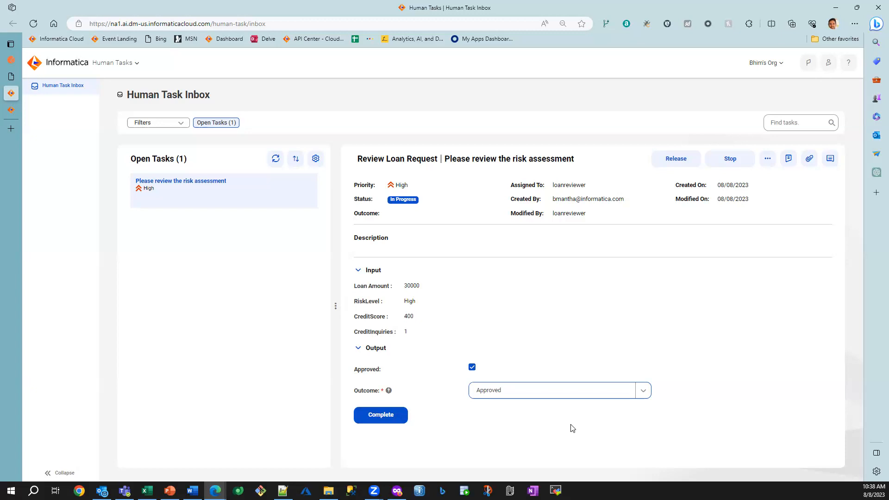
mouse_move(505, 431)
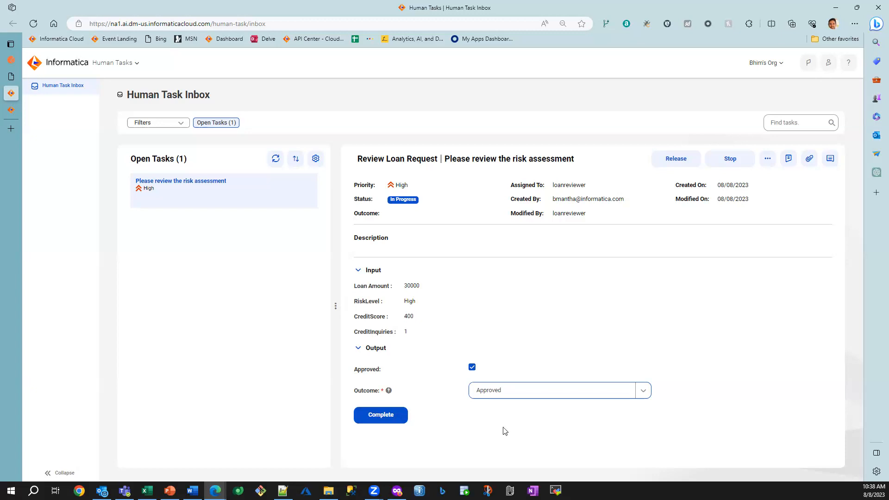
mouse_move(381, 415)
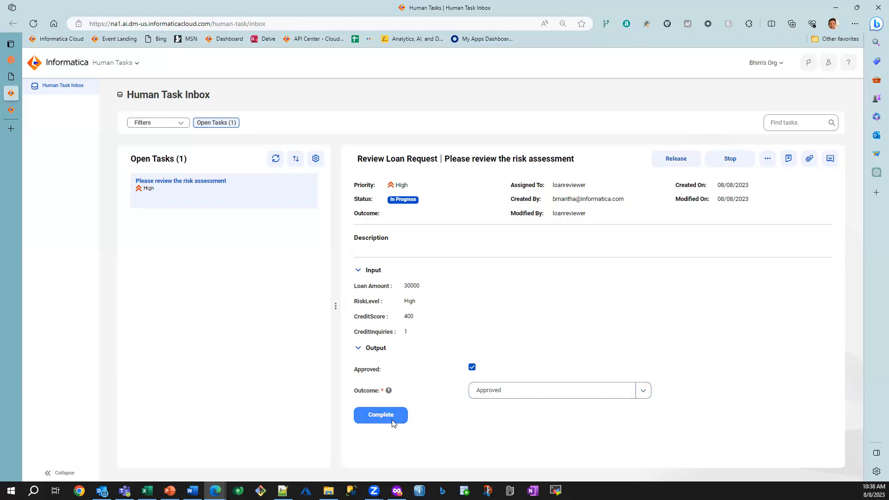
click(381, 415)
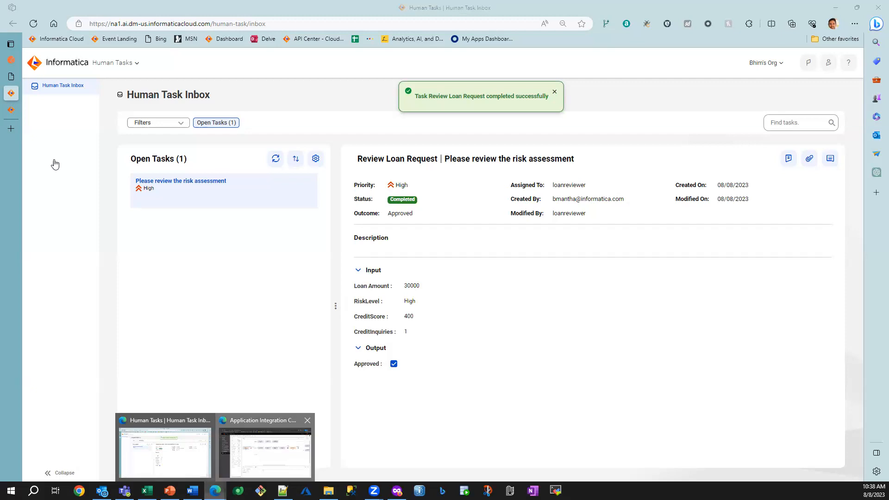
click(264, 448)
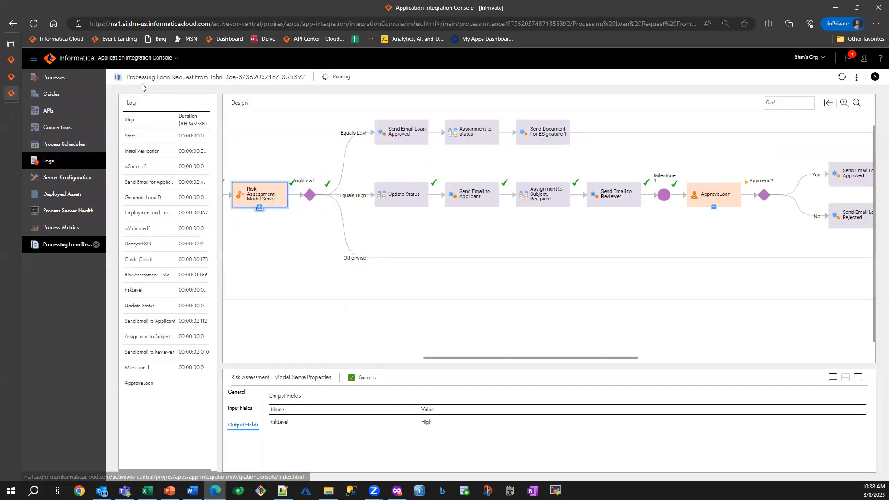
Step: Refresh the process run and pan the diagram to the Approved? branch past ApproveLoan
click(54, 77)
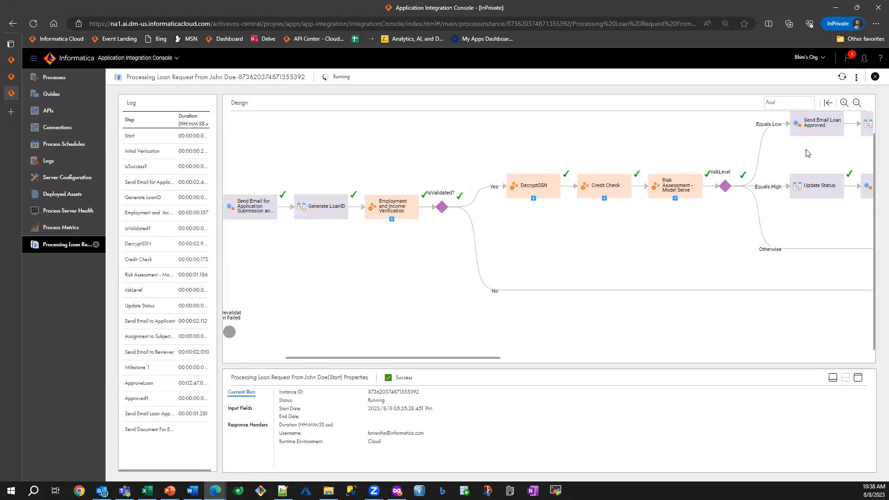
scroll(right, 3)
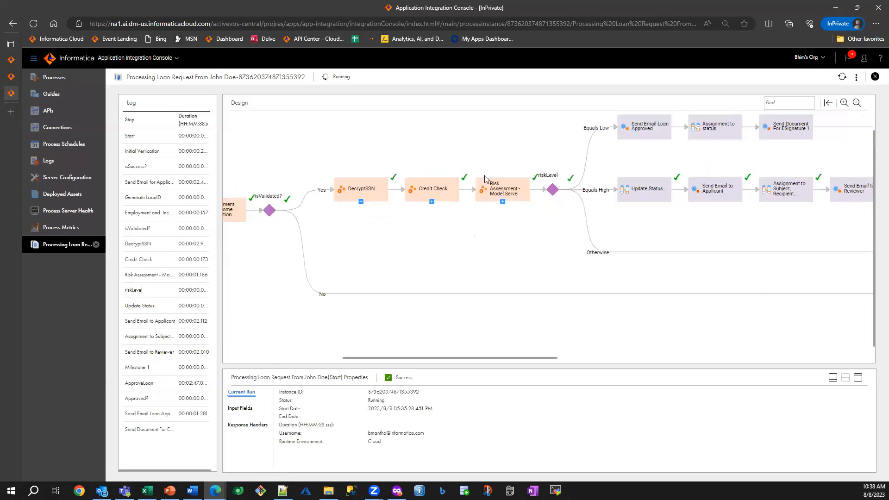
scroll(right, 3)
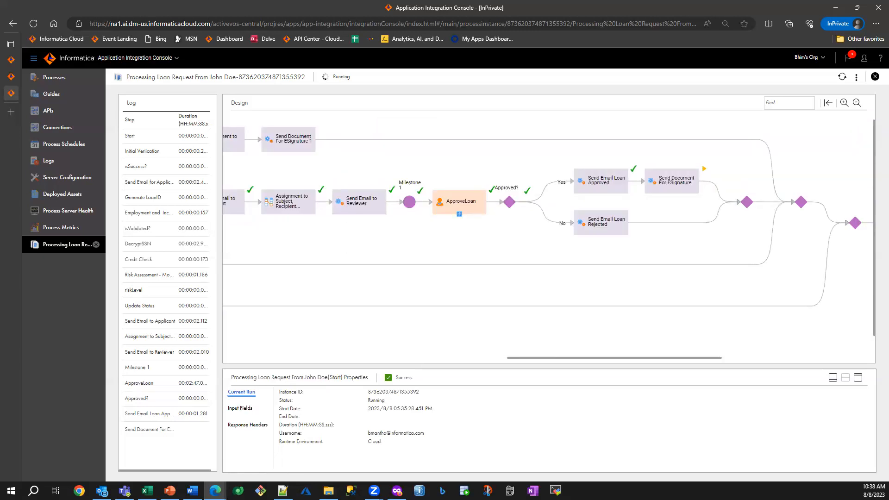
click(103, 491)
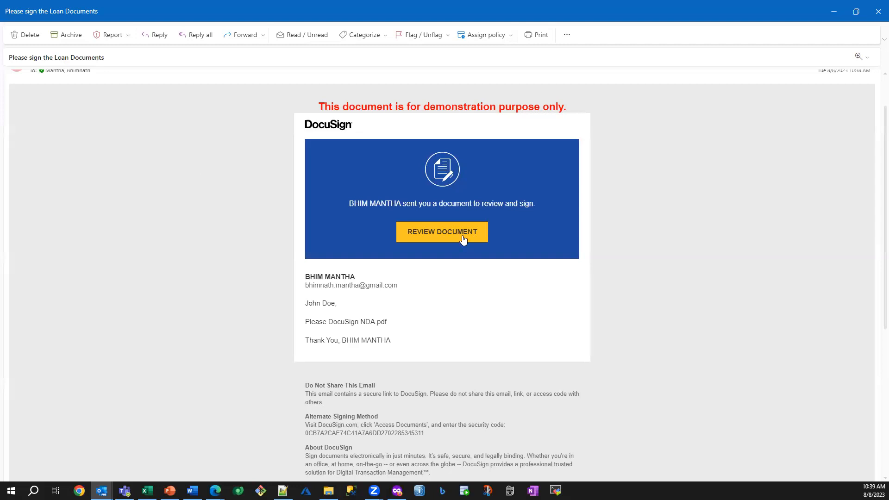
mouse_move(559, 330)
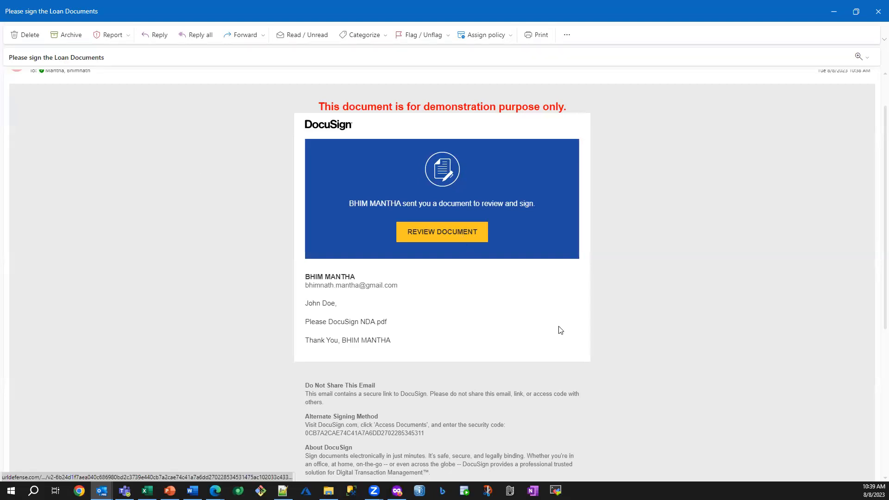
Step: Follow REVIEW DOCUMENT in the 'Please sign the Loan Documents' email to DocuSign
click(442, 232)
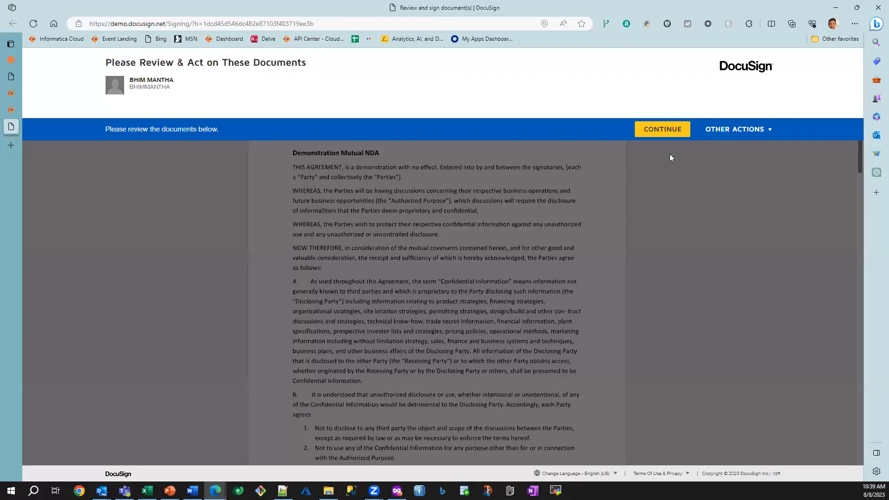
Step: Start the Mutual NDA review and sign the Party 1 field, adopting the John Doe signature
click(662, 128)
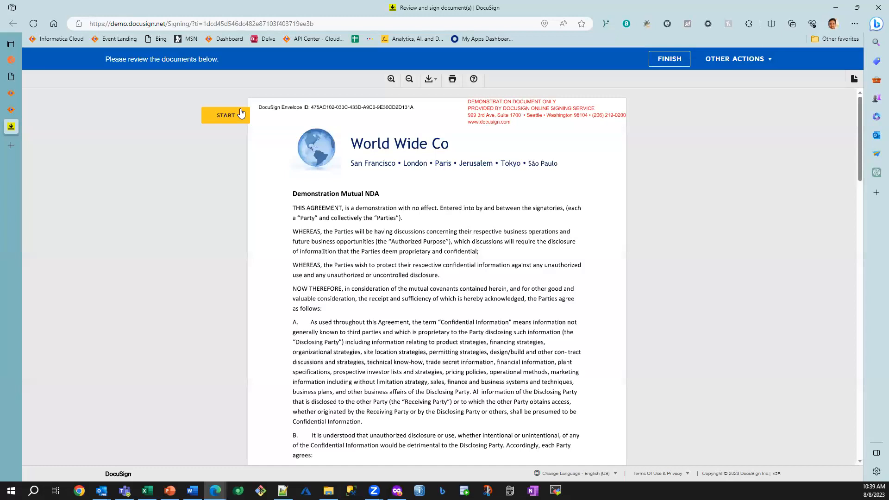
click(225, 115)
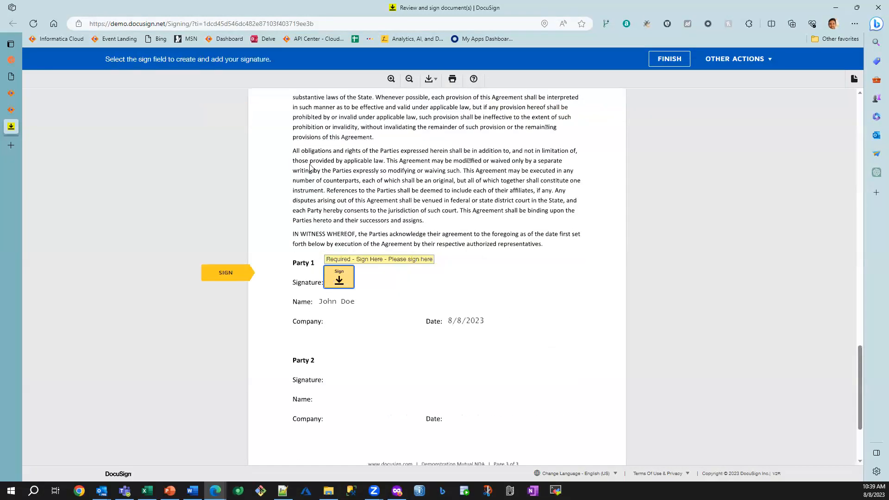
click(339, 277)
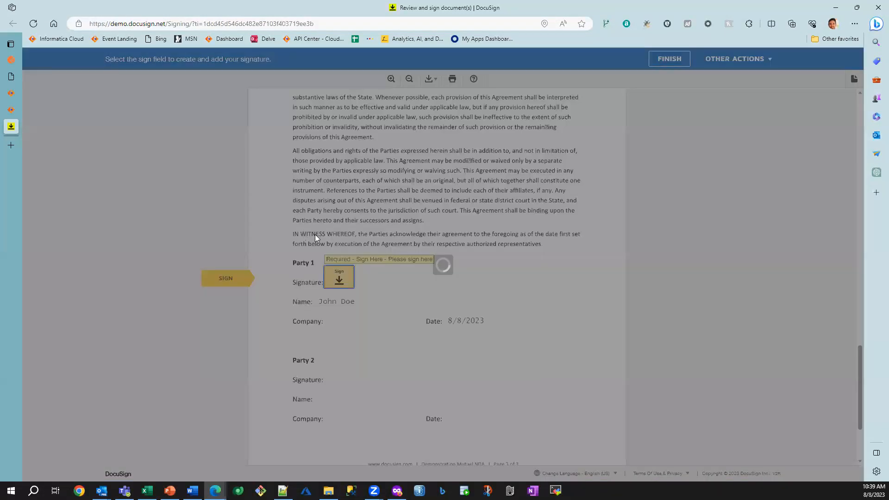
click(339, 277)
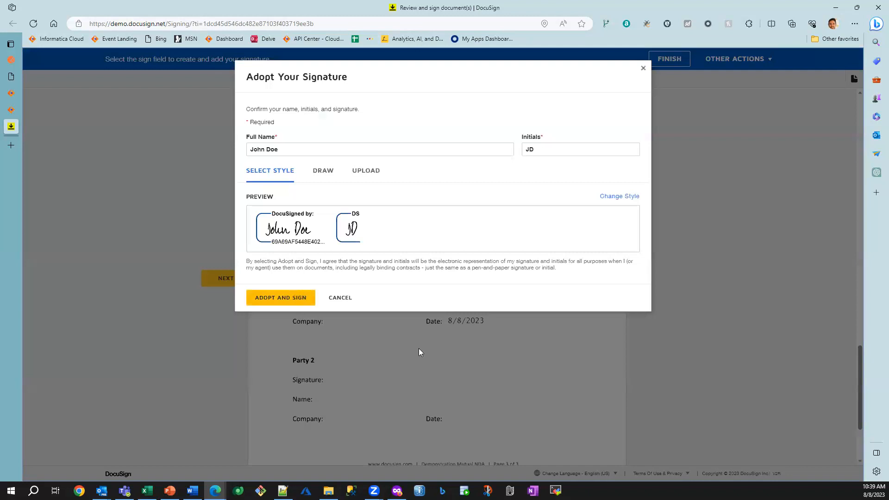
click(279, 298)
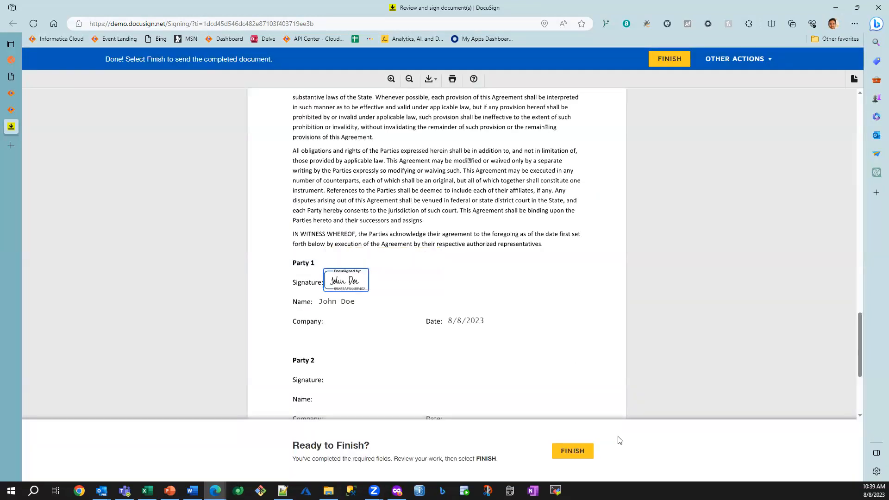
Step: Finish the signed document and decline logging in to view a copy
click(669, 58)
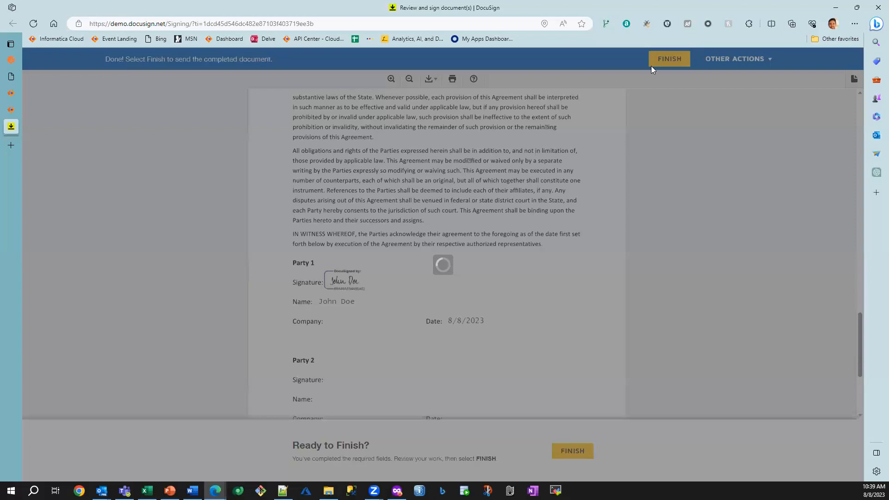
click(669, 58)
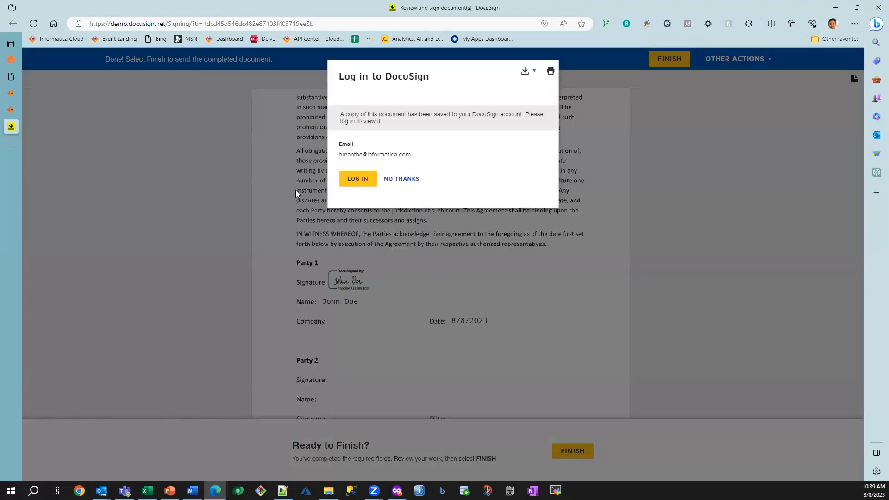
click(401, 179)
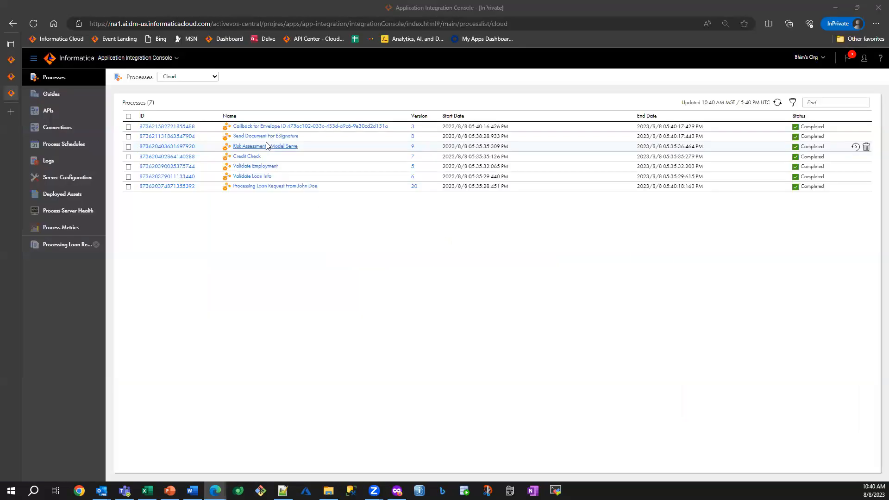
mouse_move(266, 136)
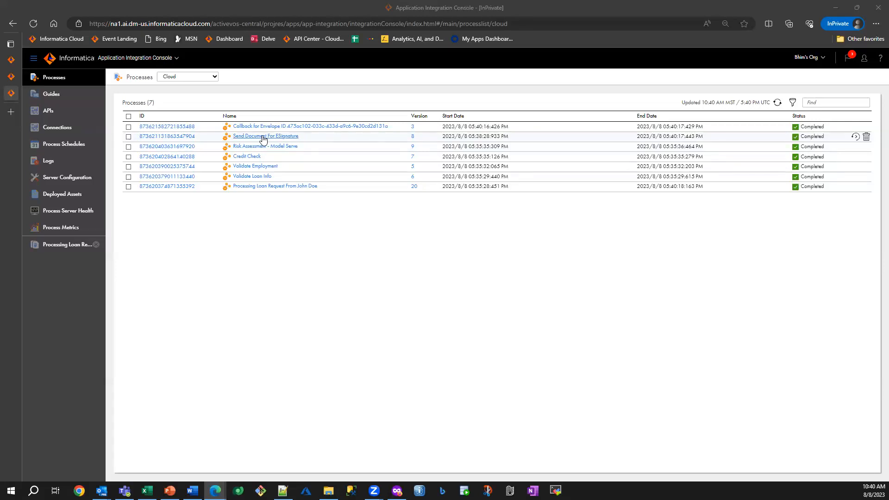
mouse_move(265, 126)
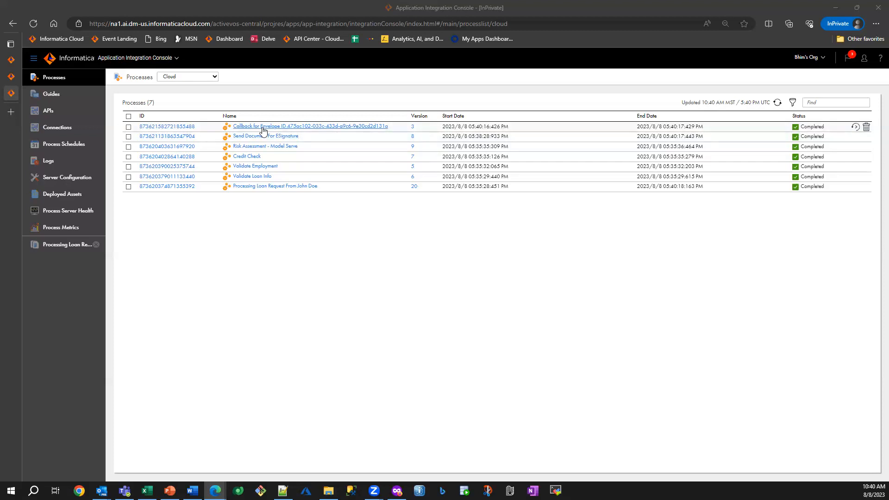
mouse_move(273, 186)
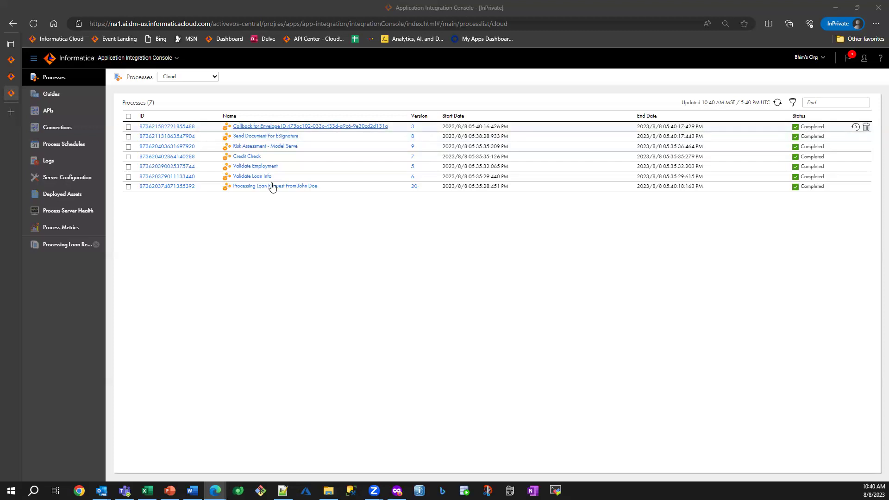
mouse_move(185, 187)
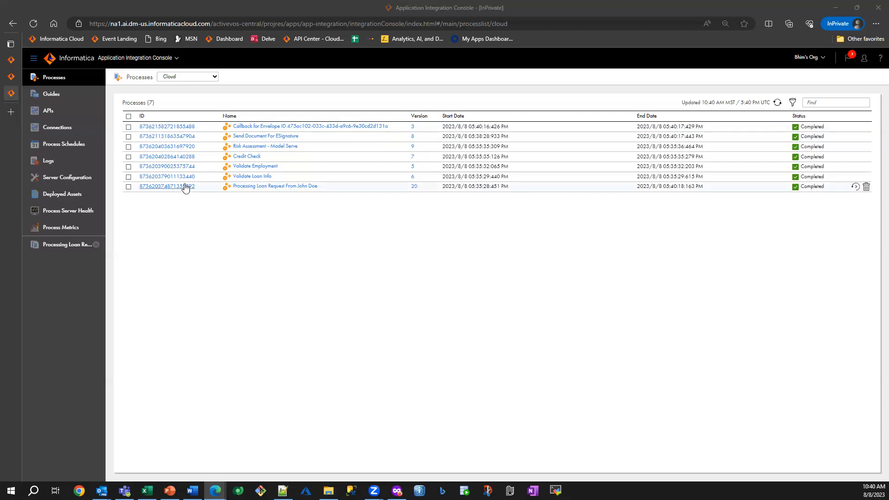
mouse_move(178, 192)
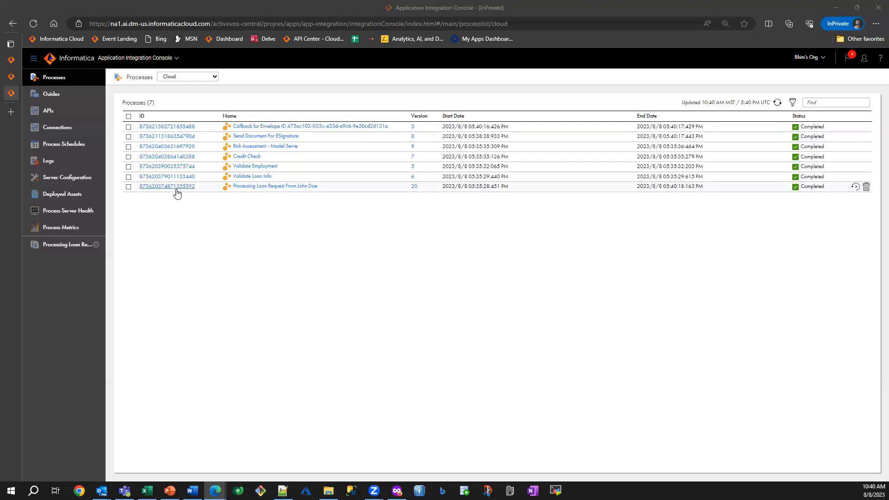
Step: Open the completed John Doe loan run and pan its diagram to the ApproveLoan and Approved? steps
click(167, 187)
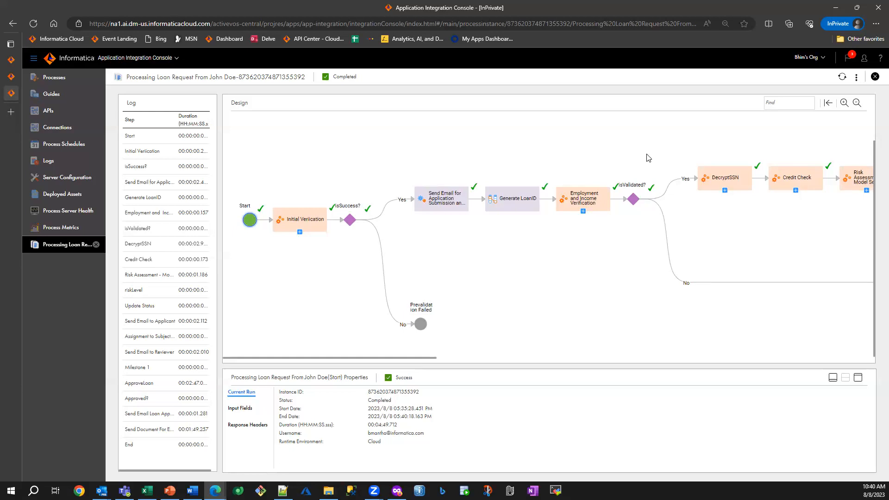
mouse_move(612, 155)
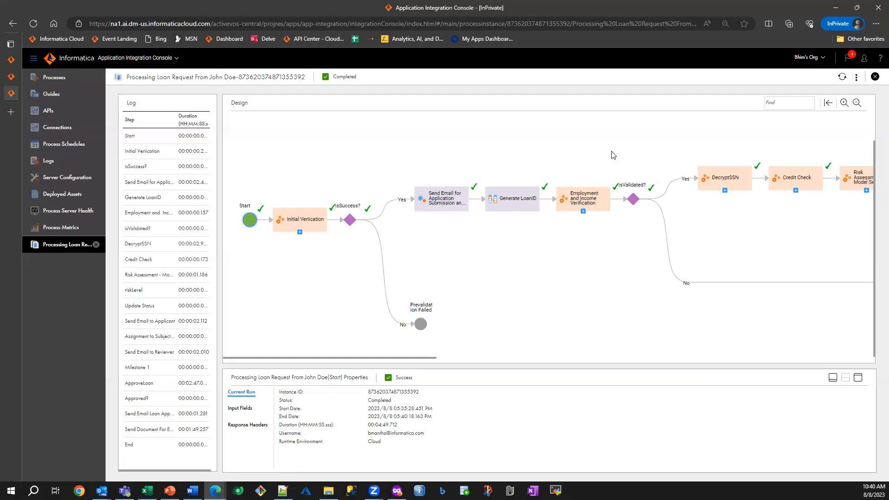
mouse_move(613, 140)
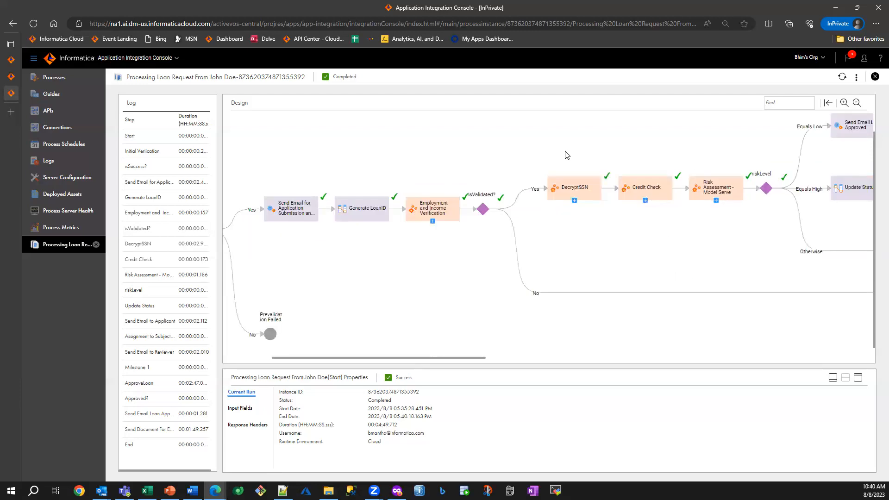
scroll(right, 3)
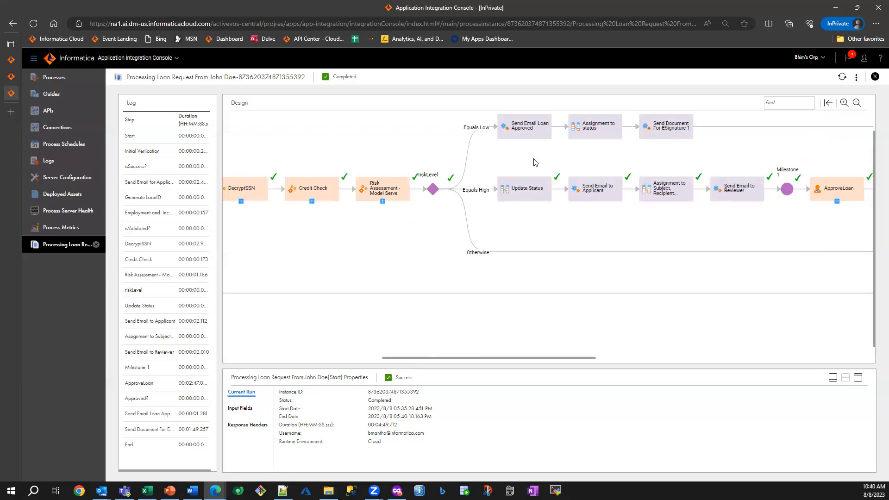
mouse_move(629, 216)
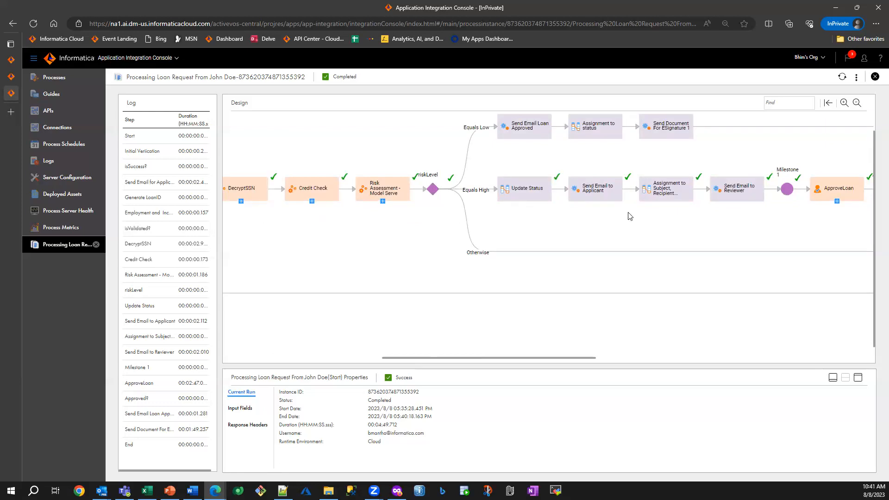
mouse_move(530, 224)
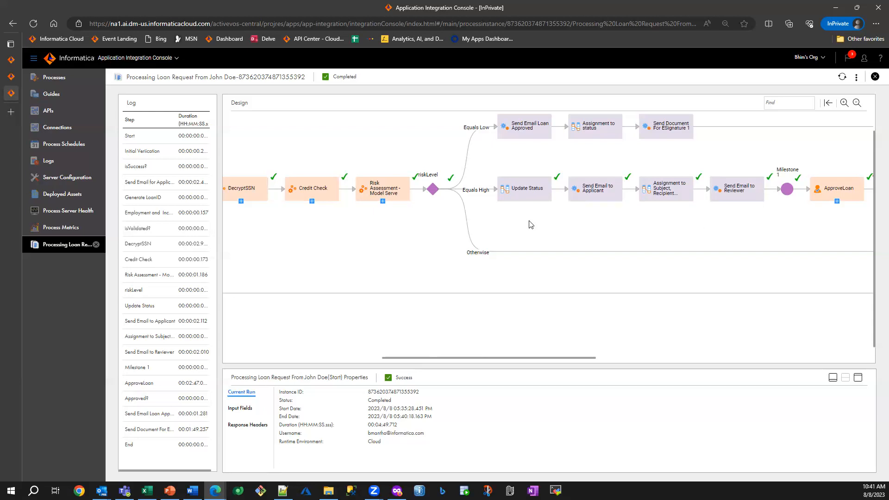
scroll(right, 3)
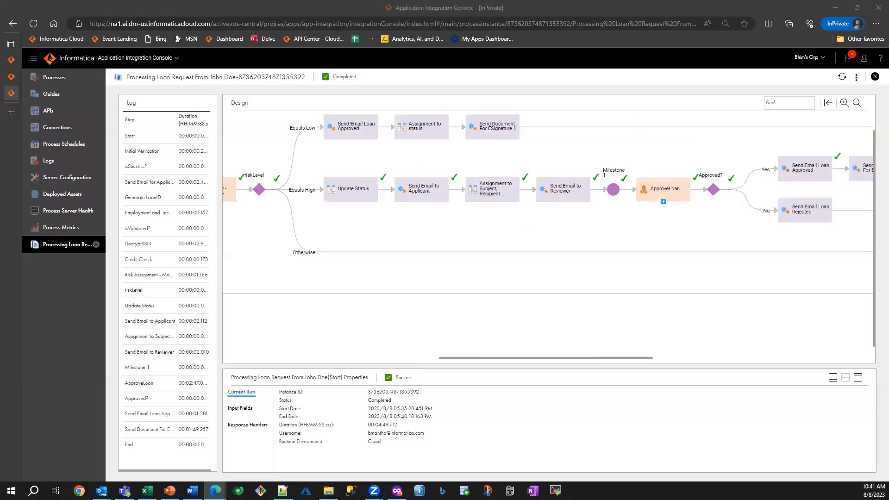